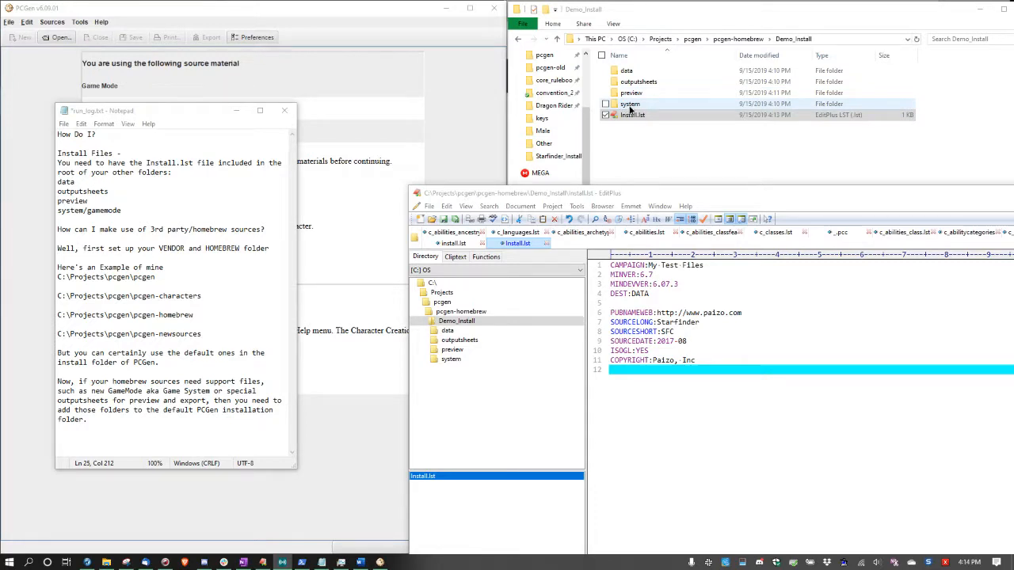
# Compress the five Demo_Install items into Demo_Install.zip with 7-Zip
pyautogui.doubleClick(630, 104)
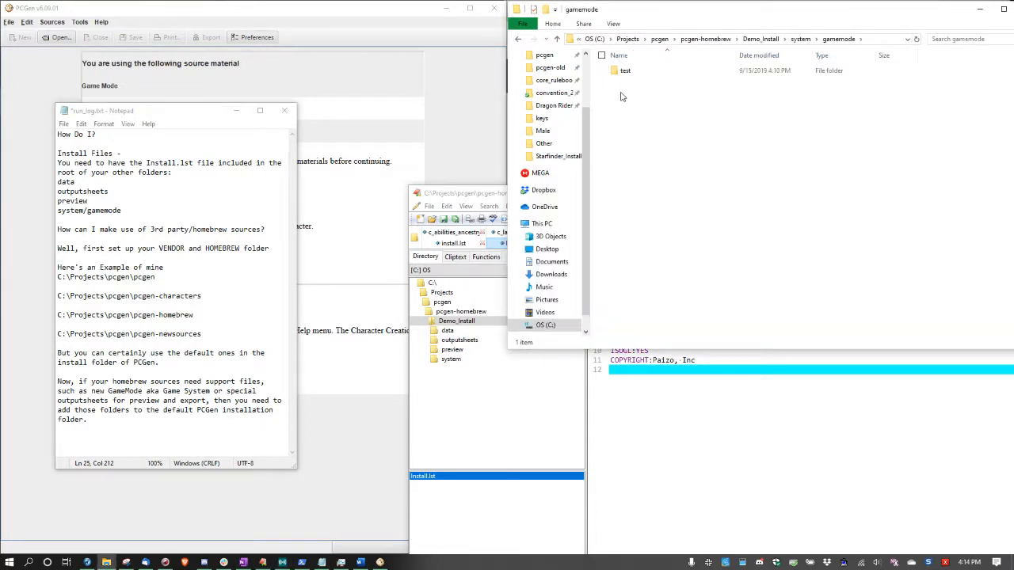
pyautogui.moveTo(625, 71)
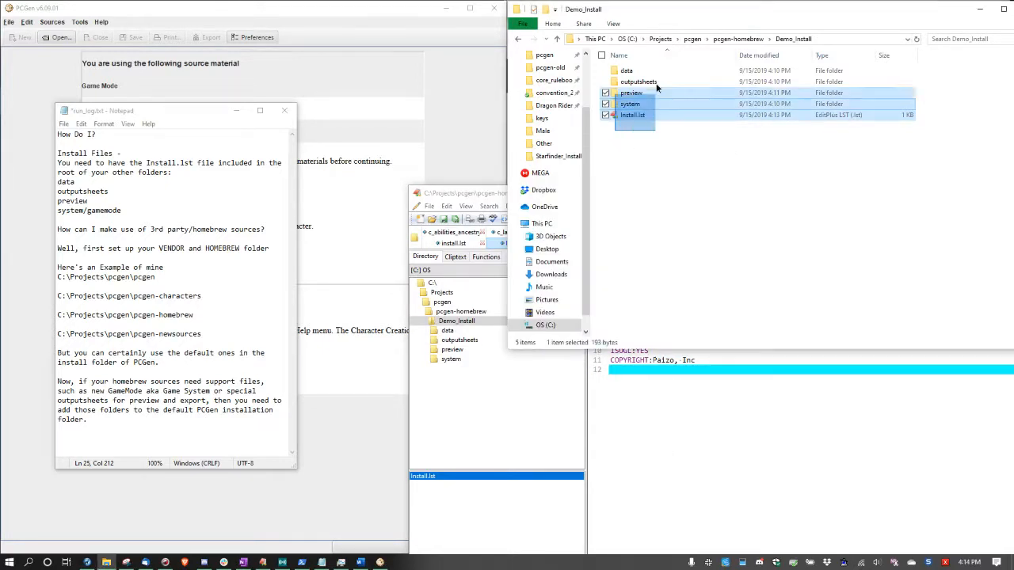
pyautogui.rightClick(633, 104)
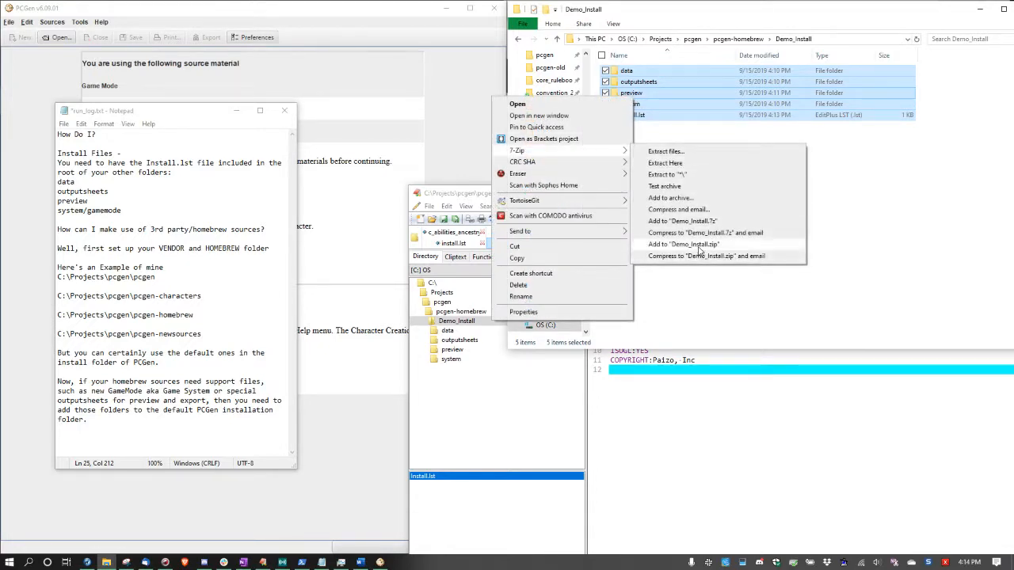
pyautogui.click(682, 244)
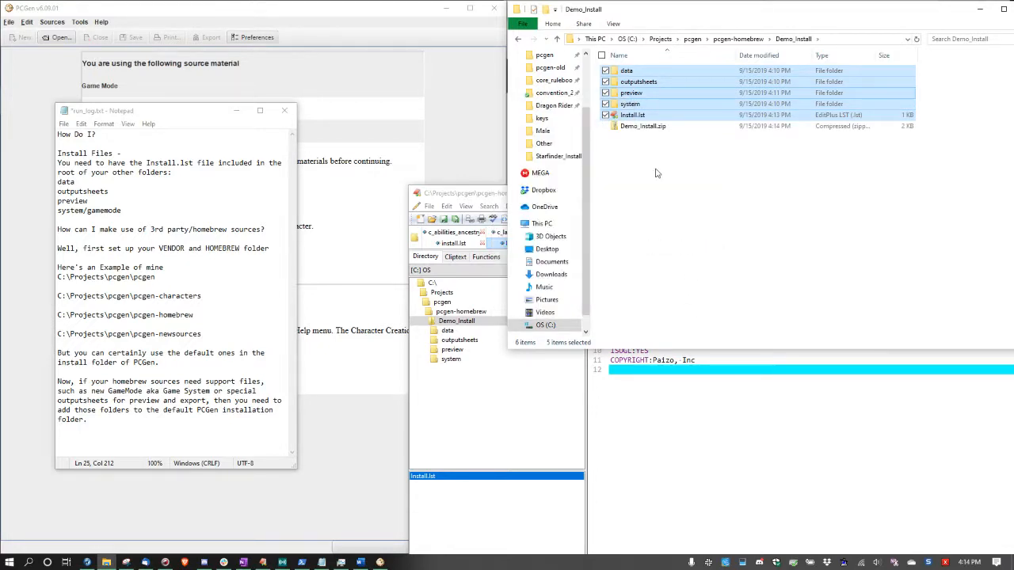
# Rename Demo_Install.zip to Demo_Install.pcz and confirm the extension change
pyautogui.rightClick(641, 126)
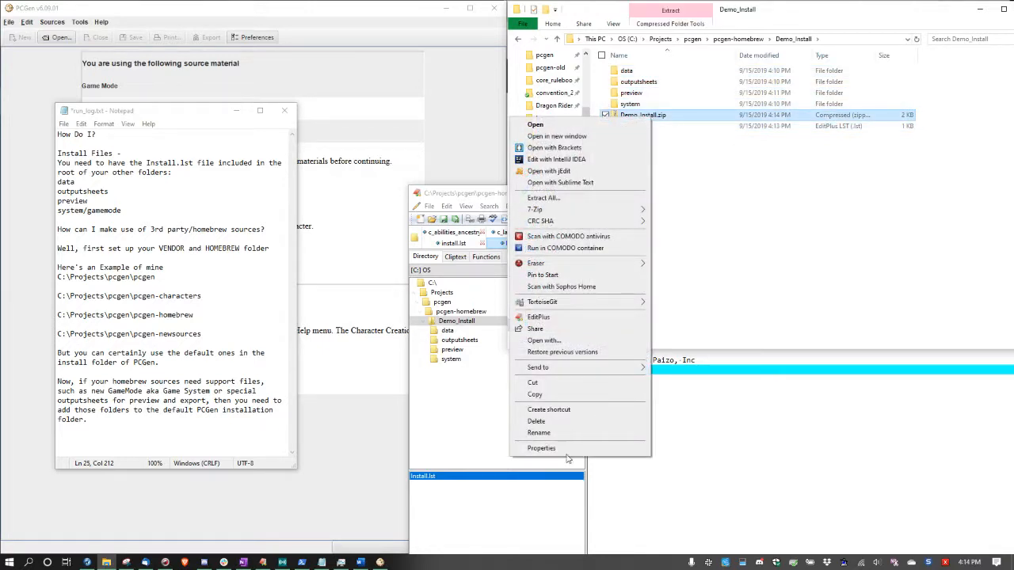
pyautogui.click(538, 432)
pyautogui.write('pc')
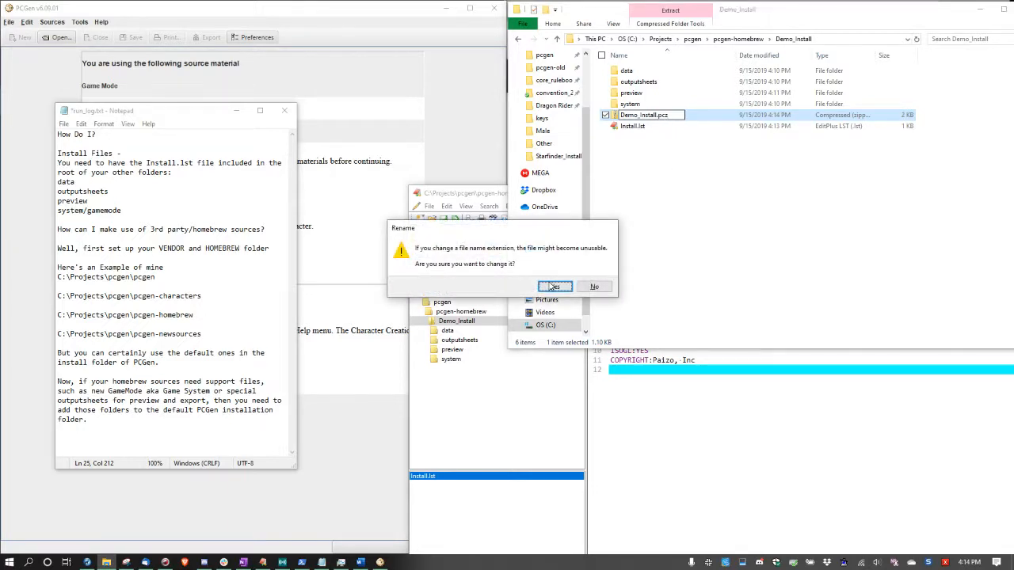
pyautogui.click(554, 286)
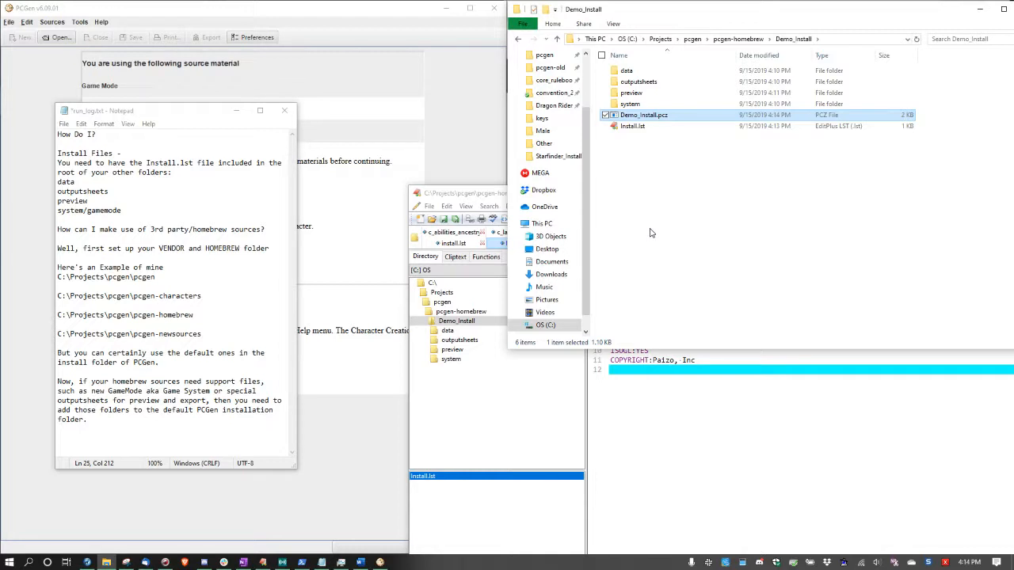
pyautogui.moveTo(633, 195)
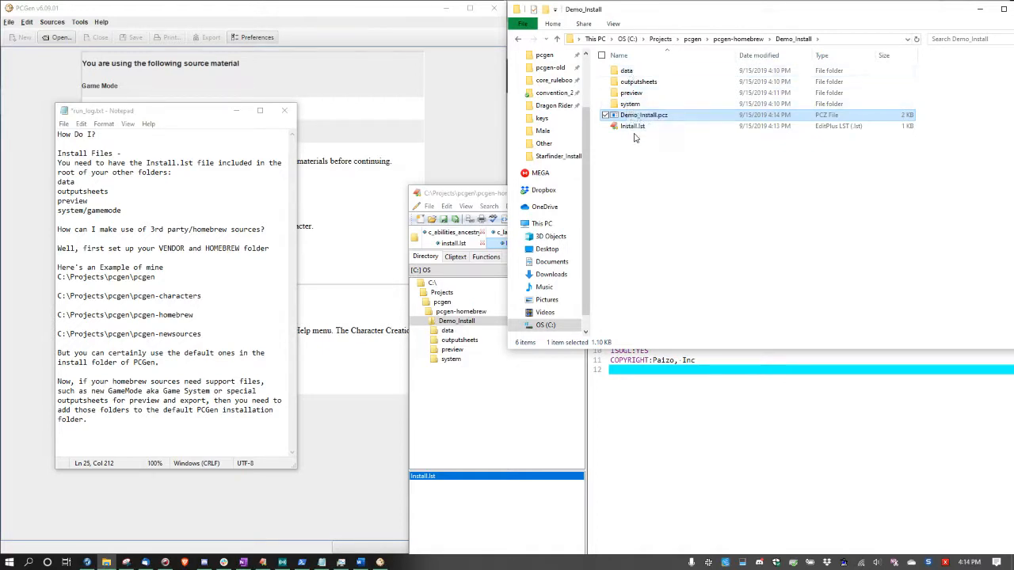
pyautogui.moveTo(655, 231)
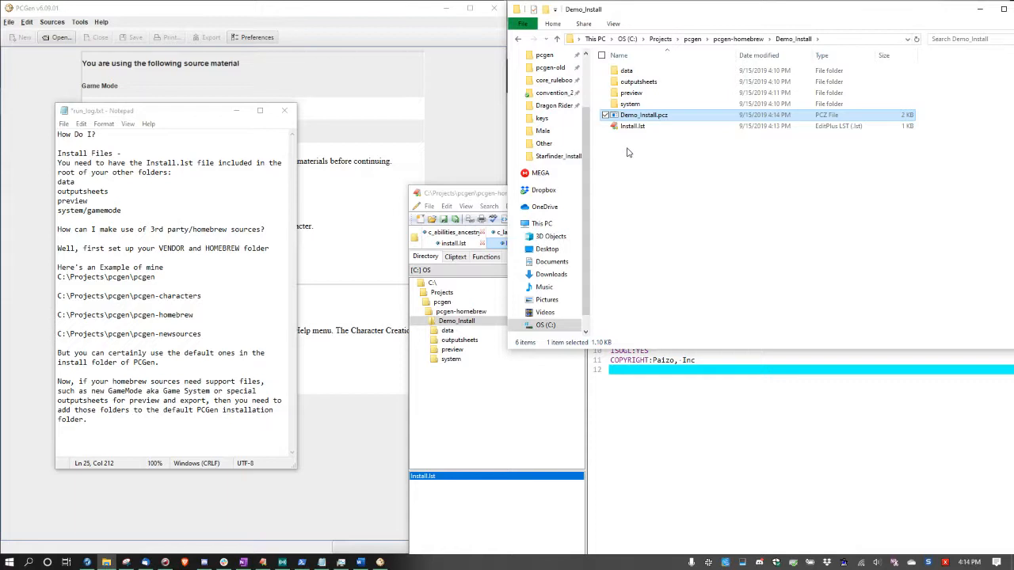
pyautogui.moveTo(630, 158)
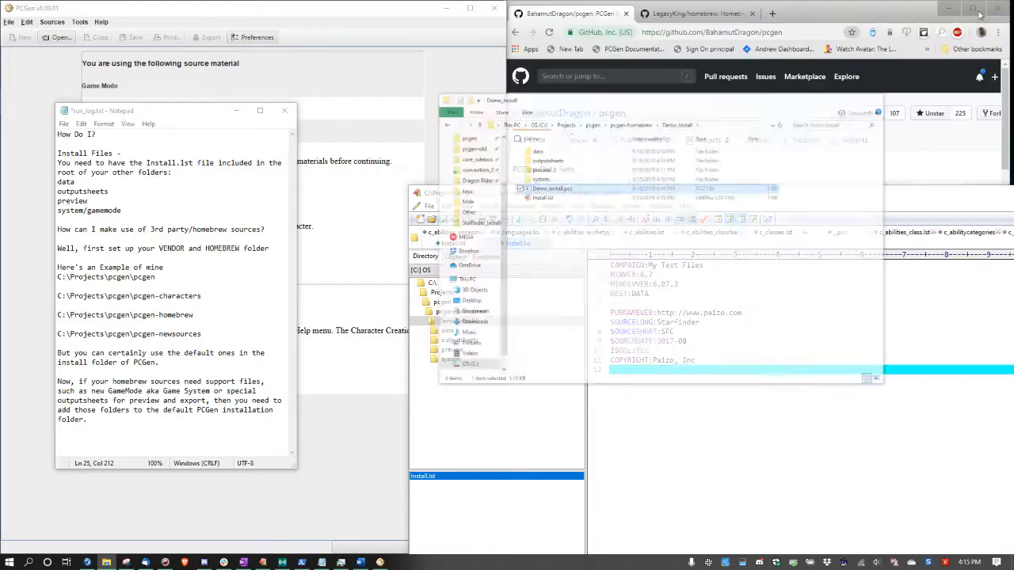
# Switch between the LegacyKing/homebrew and BahamutDragon/pcgen GitHub tabs, then focus Install.lst in EditPlus
pyautogui.click(697, 14)
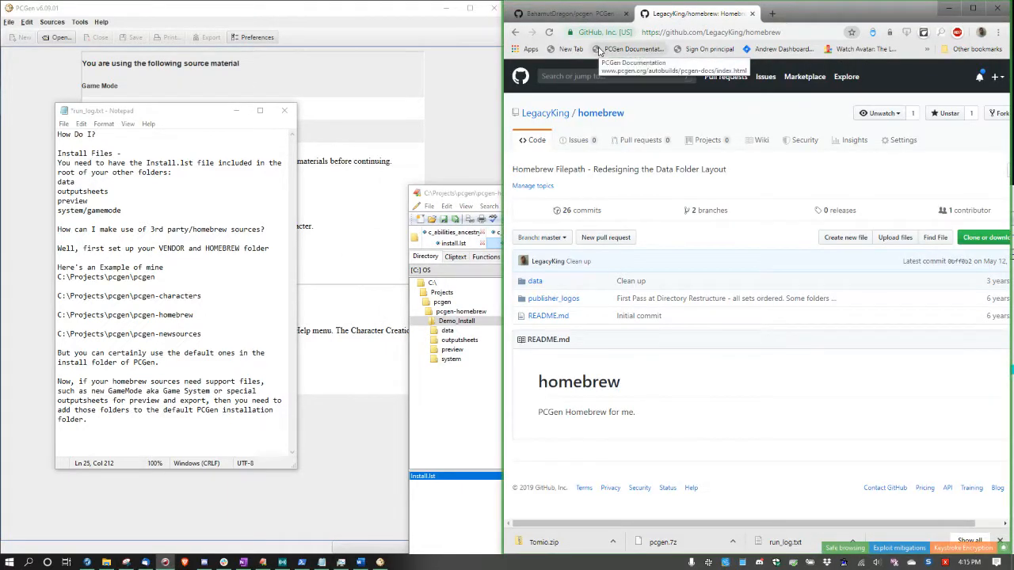
pyautogui.click(562, 14)
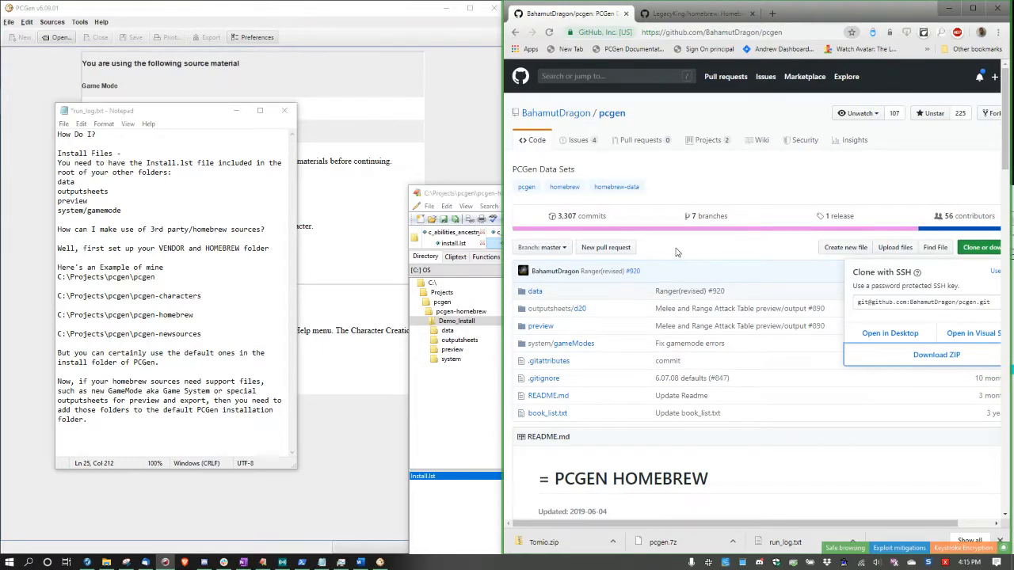
pyautogui.moveTo(936, 354)
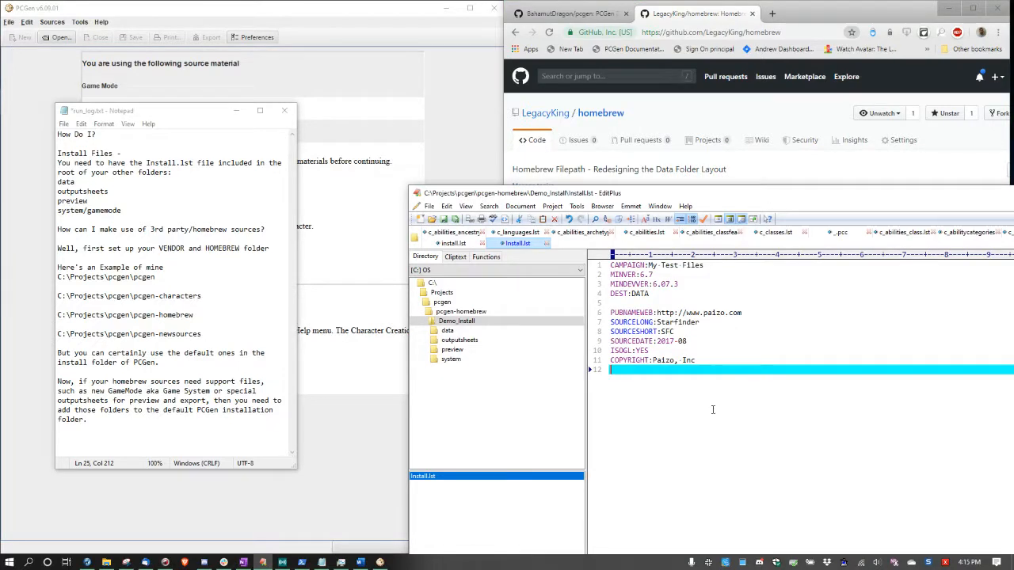
pyautogui.click(448, 330)
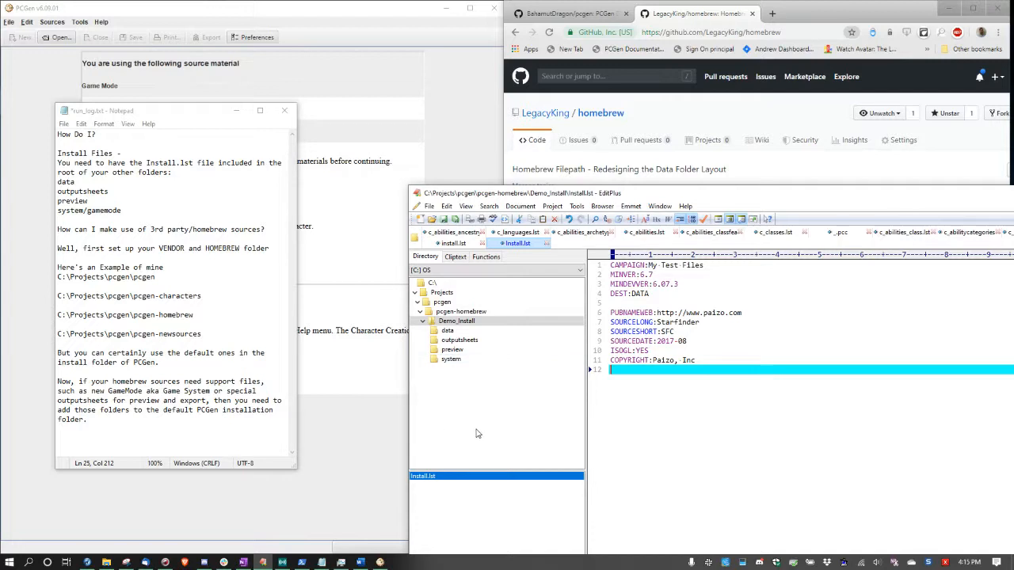
pyautogui.click(452, 349)
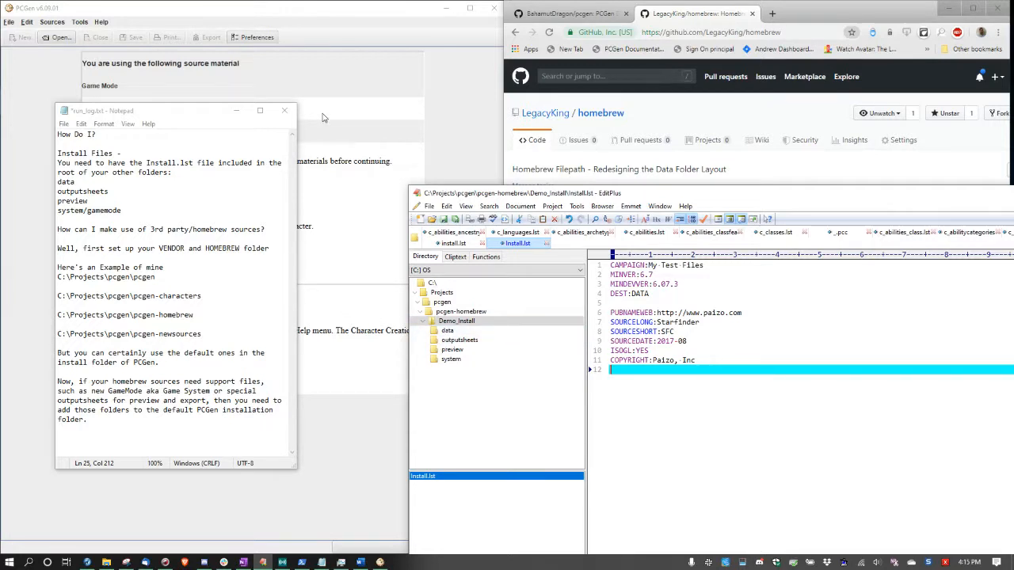
# Bring PCGen forward and open Preferences at the Location settings
pyautogui.click(252, 37)
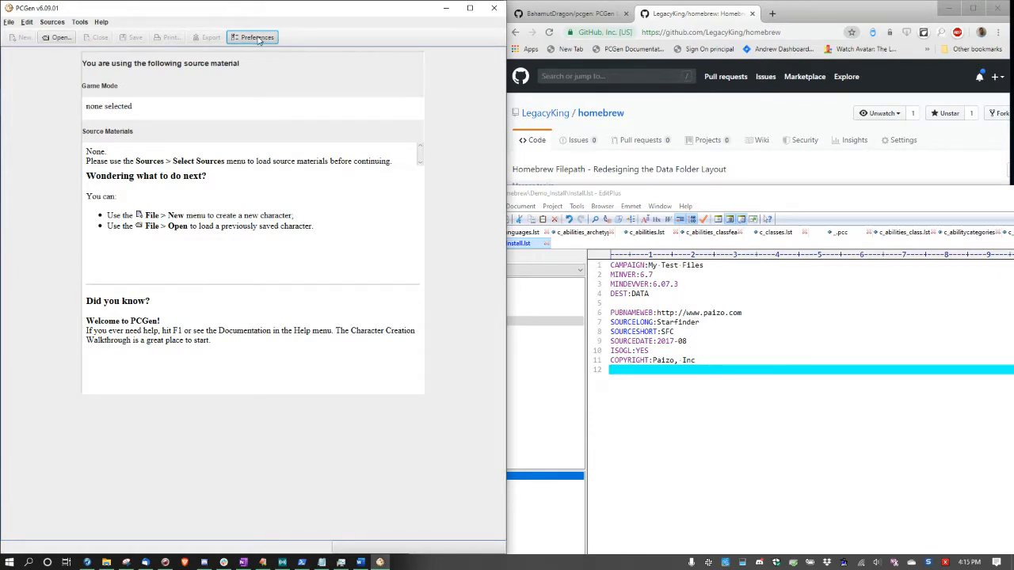
pyautogui.click(251, 37)
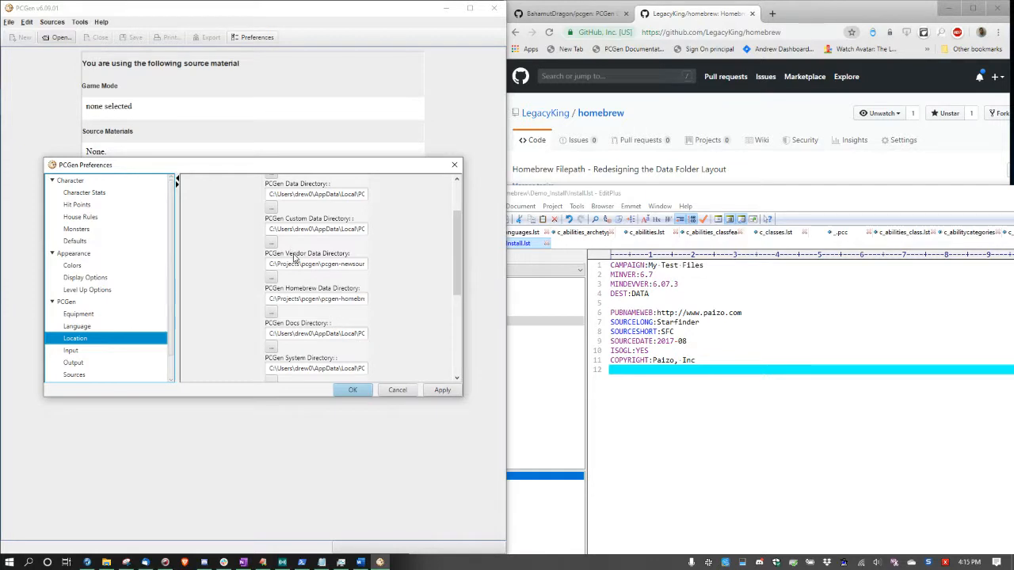
pyautogui.moveTo(322, 261)
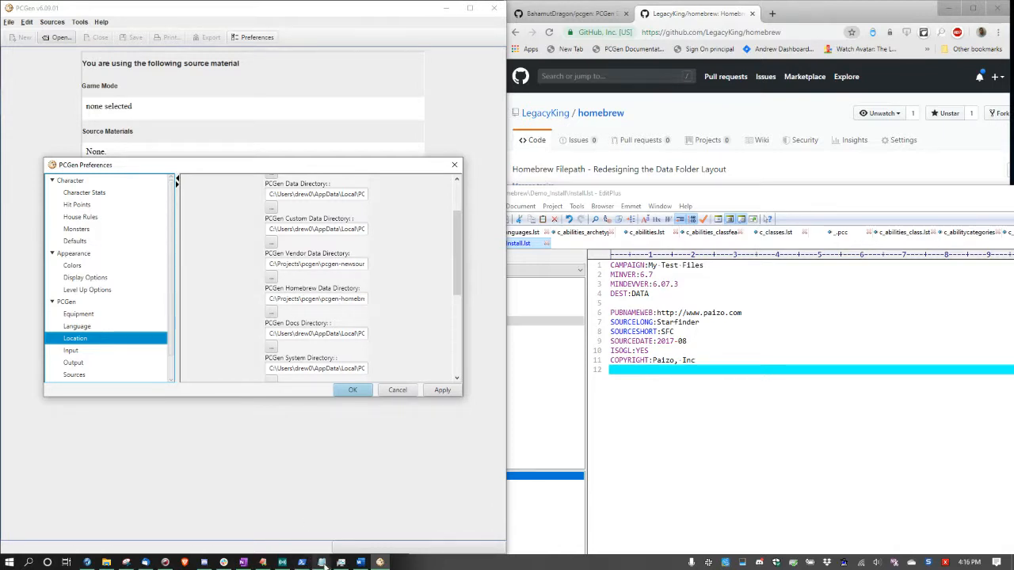
pyautogui.click(320, 562)
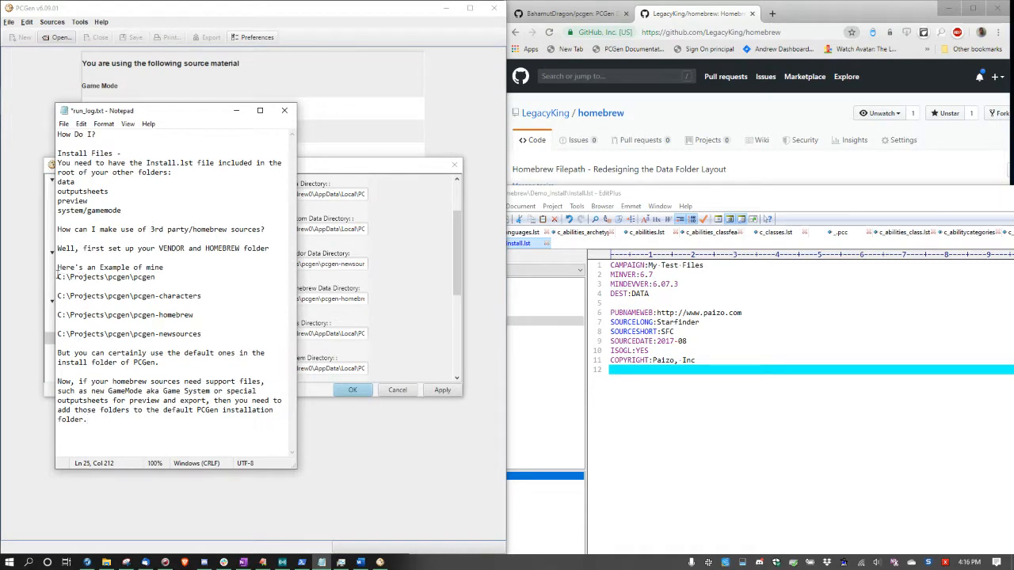
pyautogui.tripleClick(129, 295)
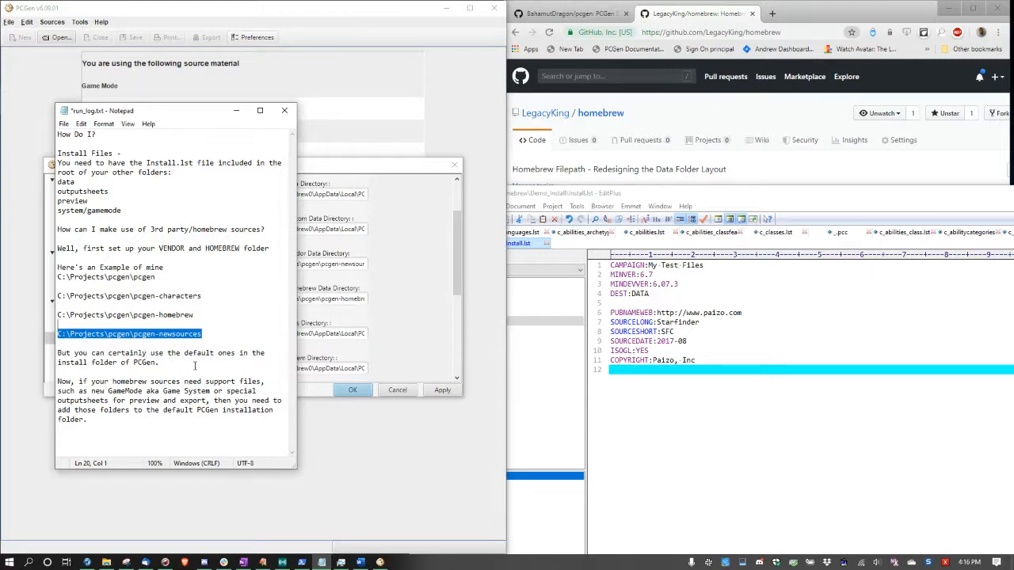
pyautogui.moveTo(193, 366)
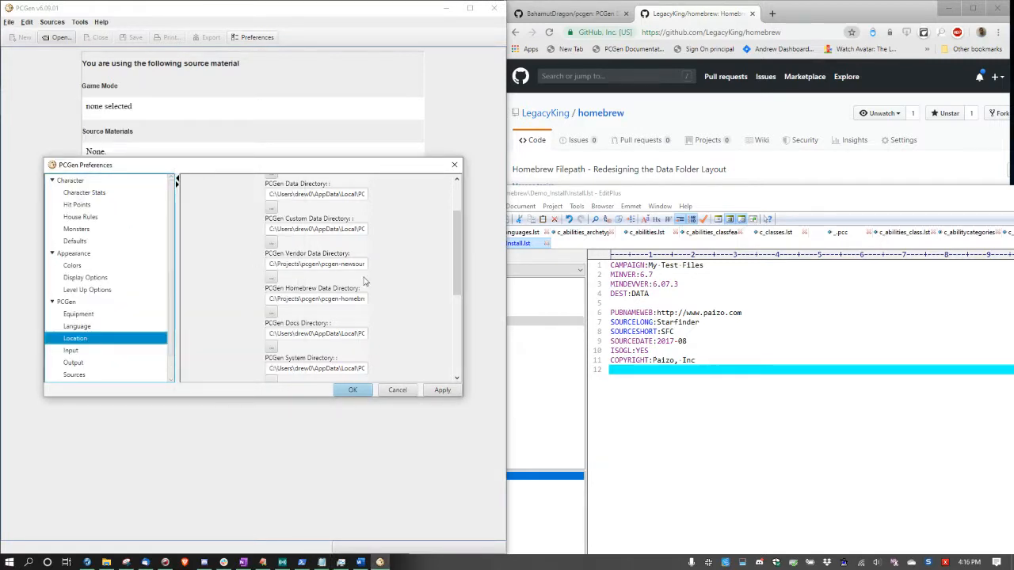
pyautogui.moveTo(317, 288)
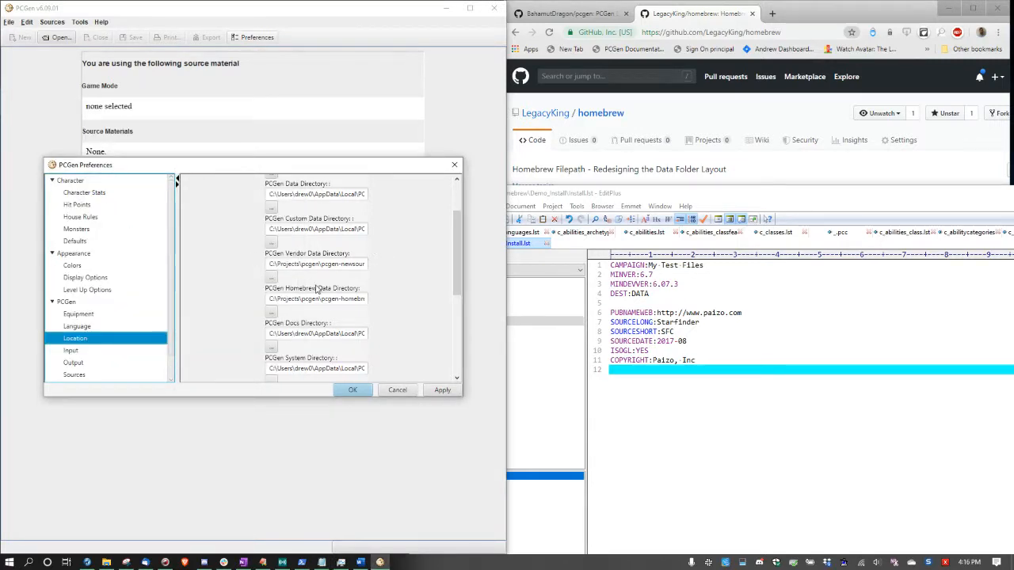
# Save the new data directory locations, acknowledge the restart notice and close Preferences
pyautogui.click(442, 389)
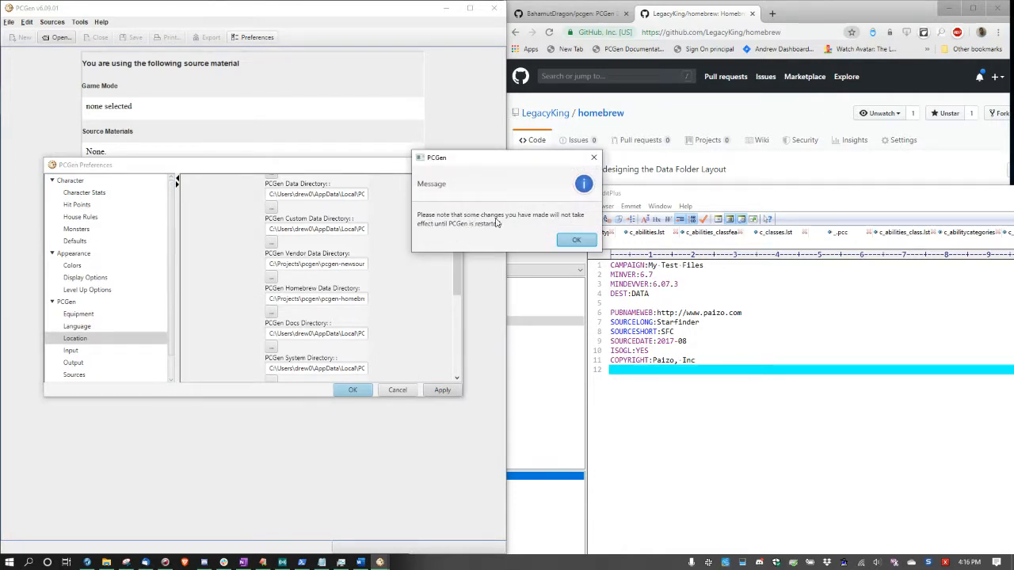
pyautogui.moveTo(461, 237)
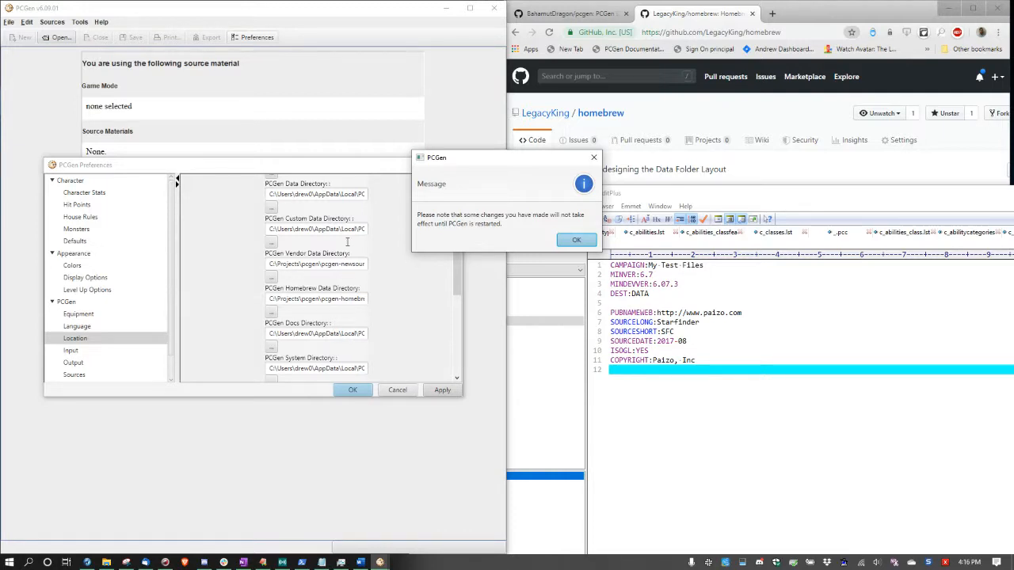
pyautogui.click(576, 239)
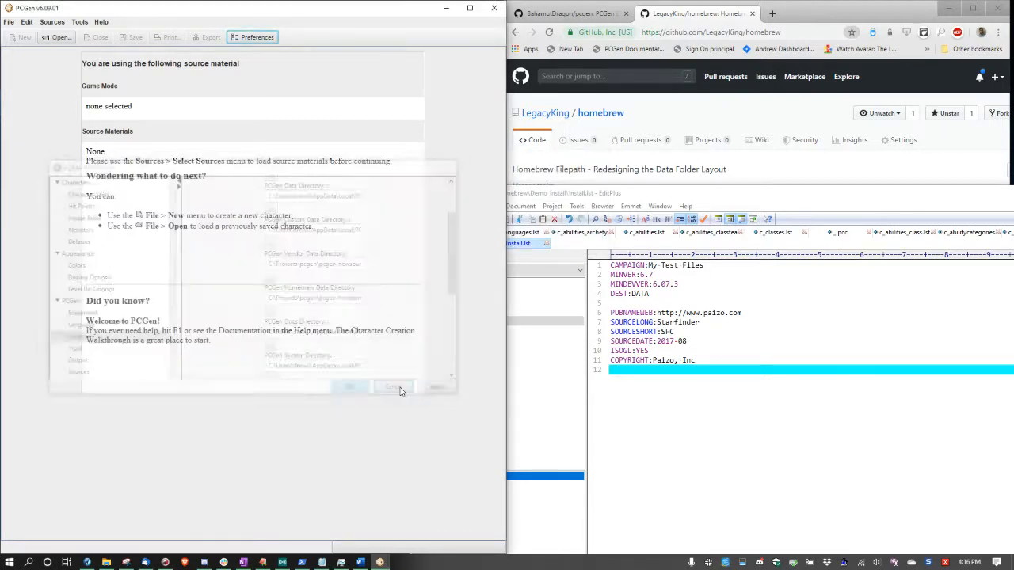
# Open Sources > Select Sources and switch to the Advanced full source catalogue
pyautogui.click(52, 22)
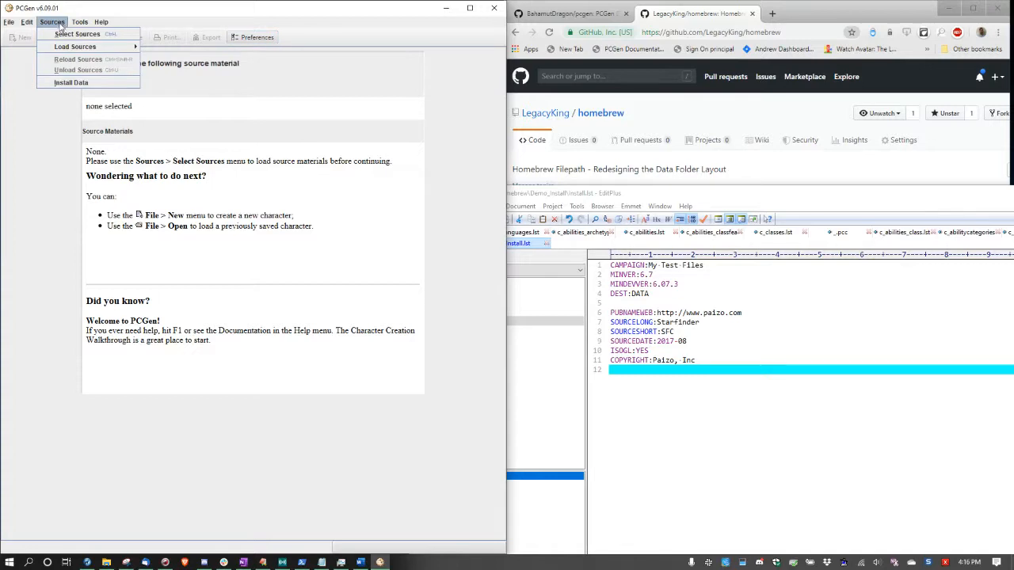
pyautogui.click(77, 34)
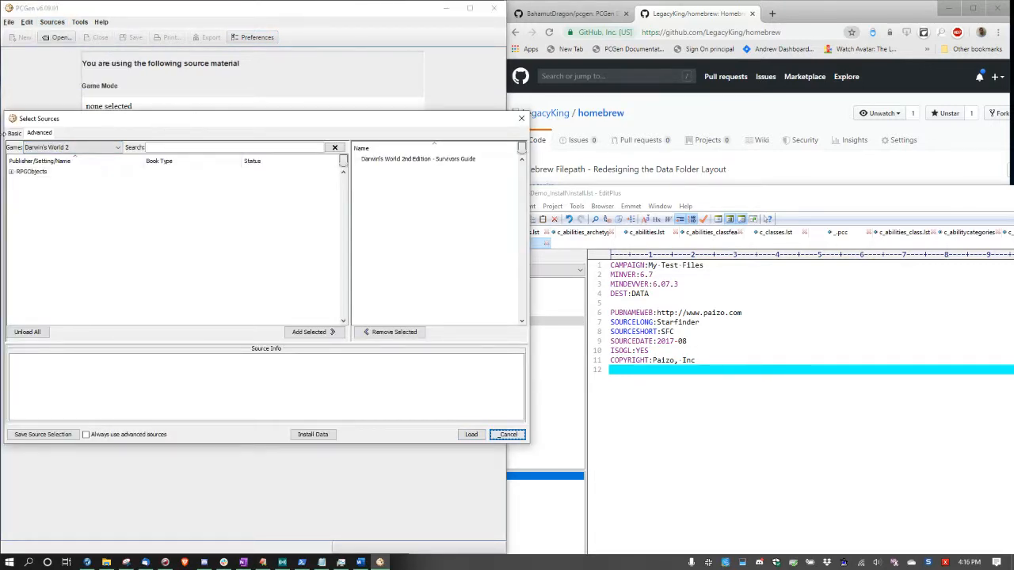
pyautogui.click(14, 133)
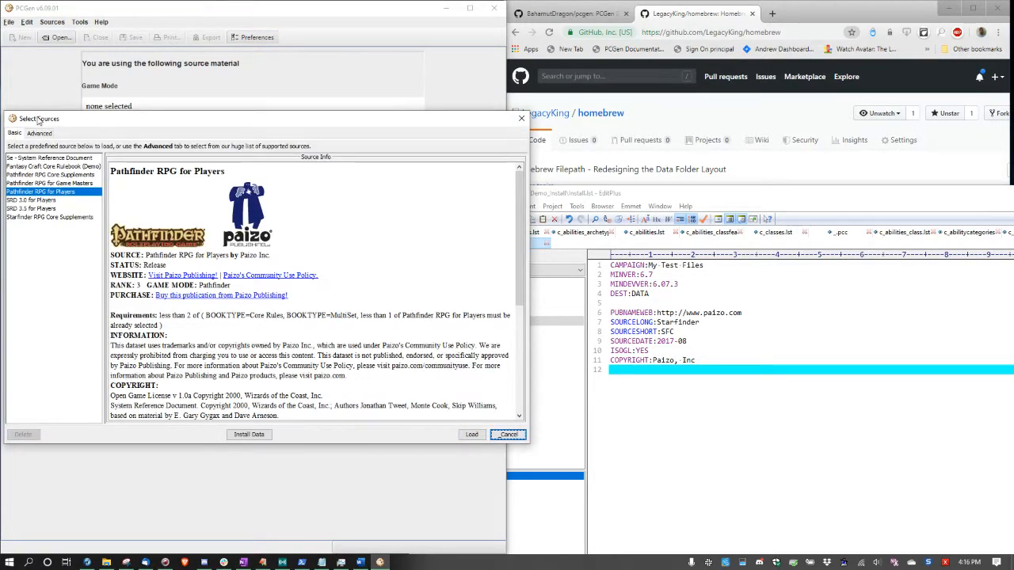
pyautogui.click(192, 93)
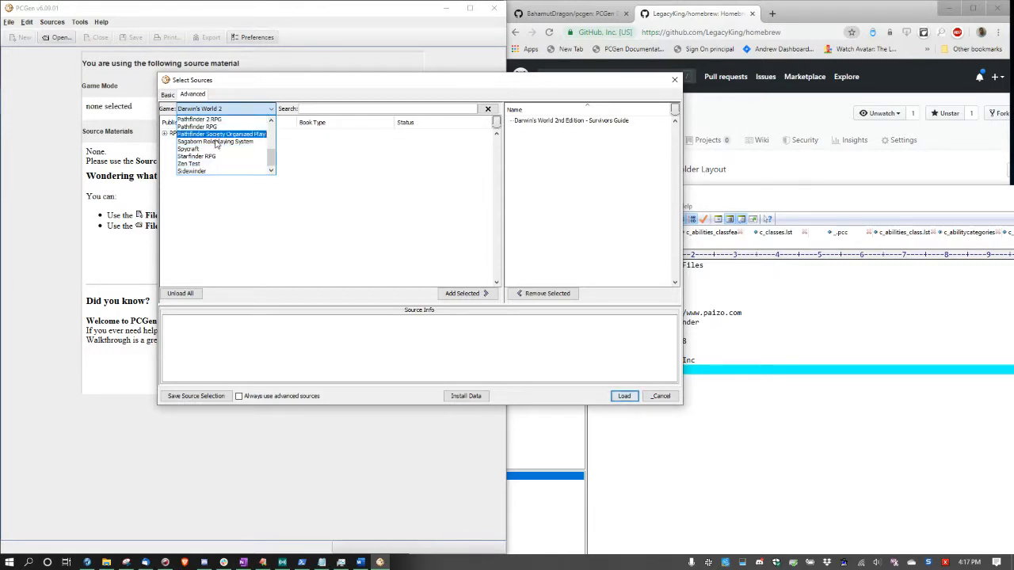
# Try Pathfinder 2 and Spycraft, then set Game to 3.5e and expand DragonWing Games
pyautogui.click(199, 119)
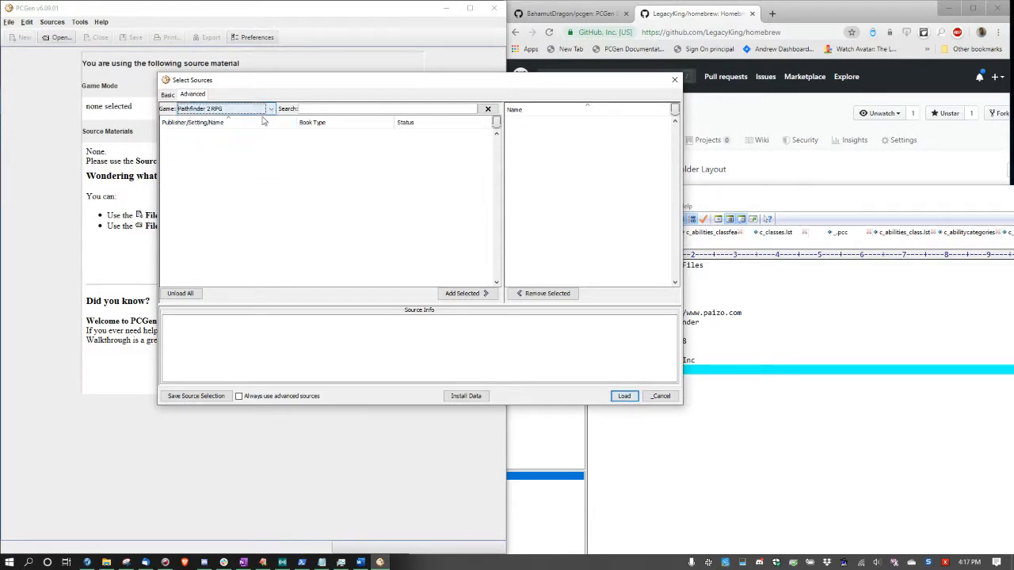
pyautogui.click(271, 109)
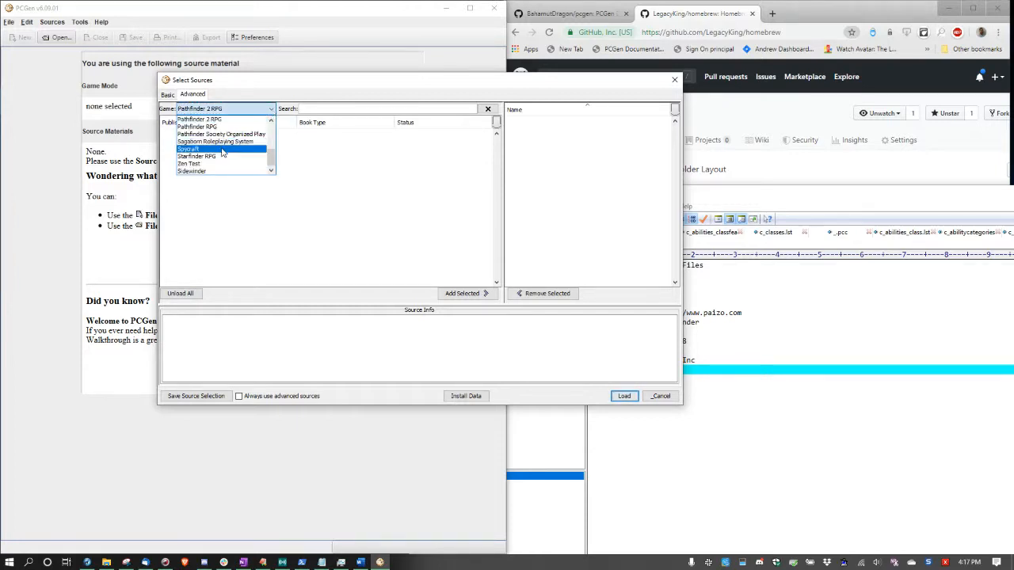
pyautogui.click(188, 149)
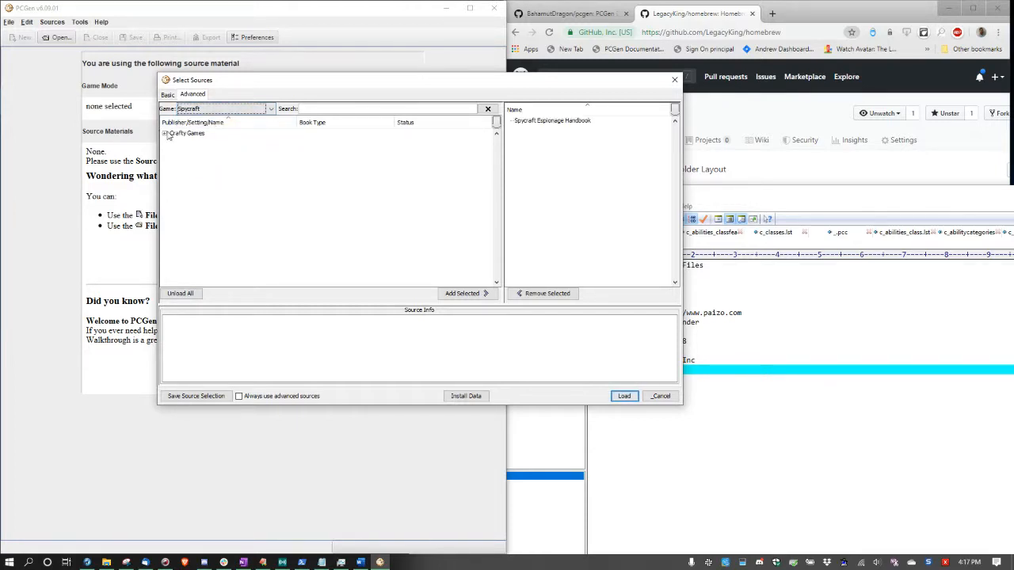
pyautogui.click(166, 133)
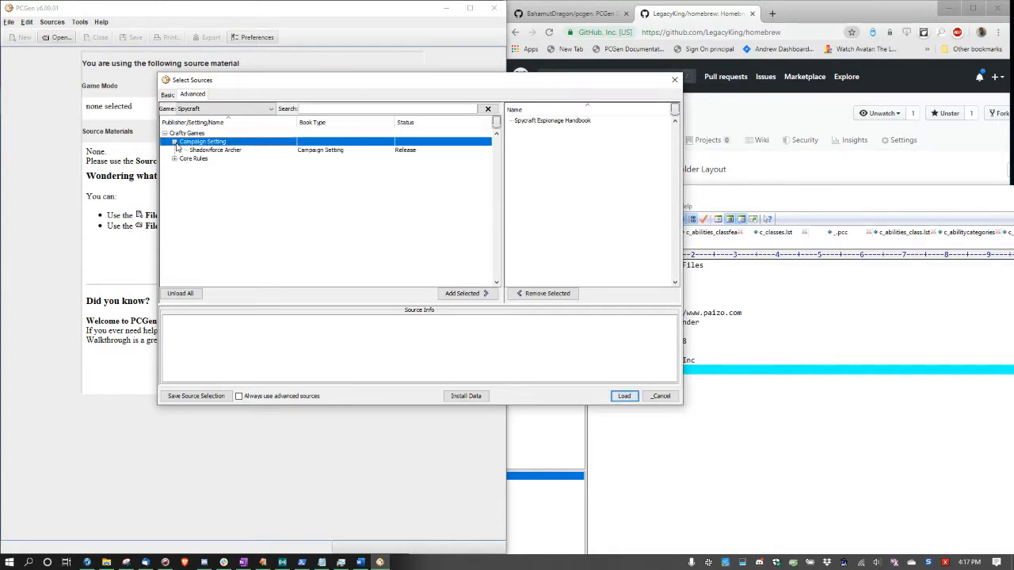
pyautogui.click(174, 159)
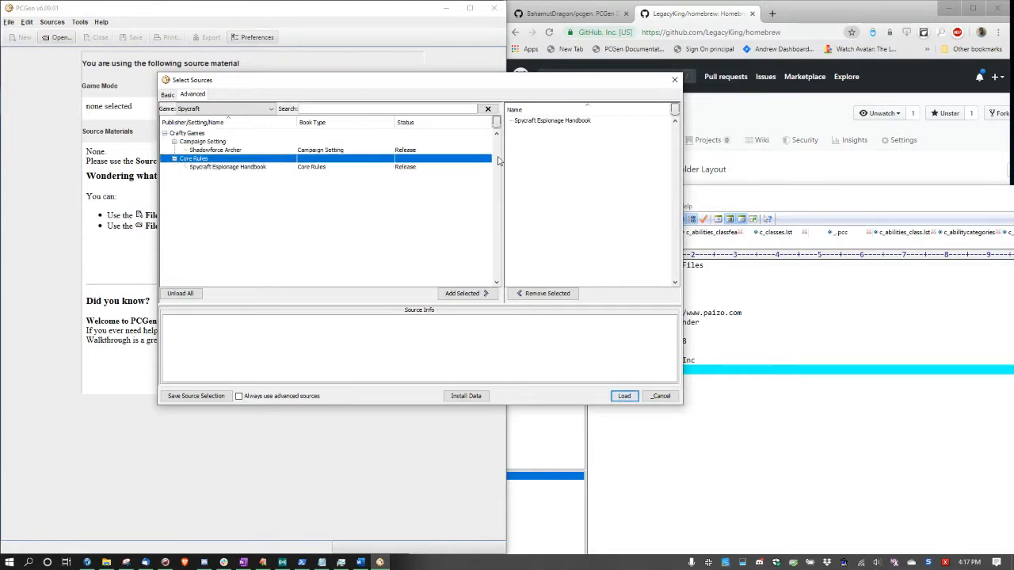
pyautogui.click(271, 109)
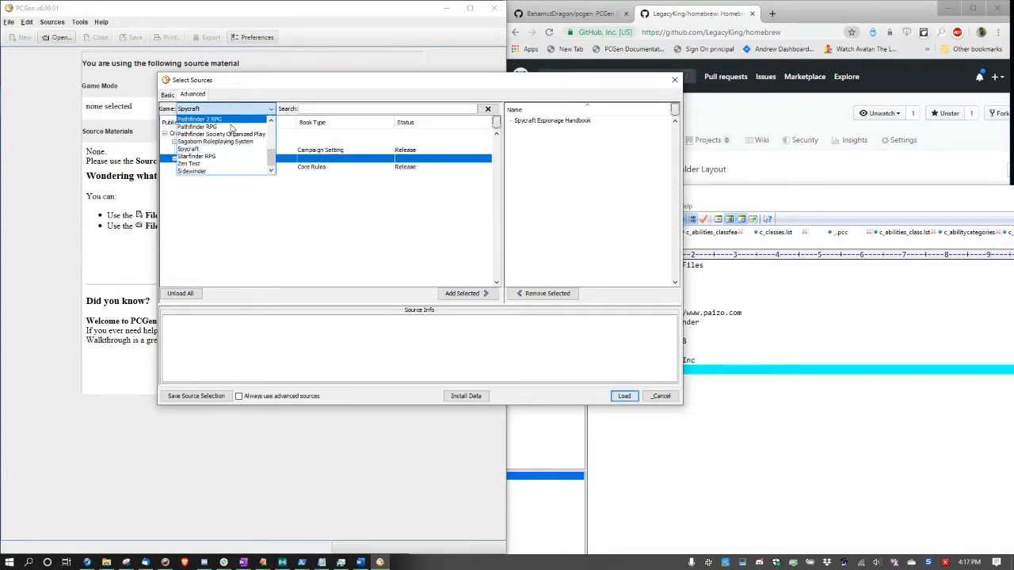
pyautogui.click(184, 108)
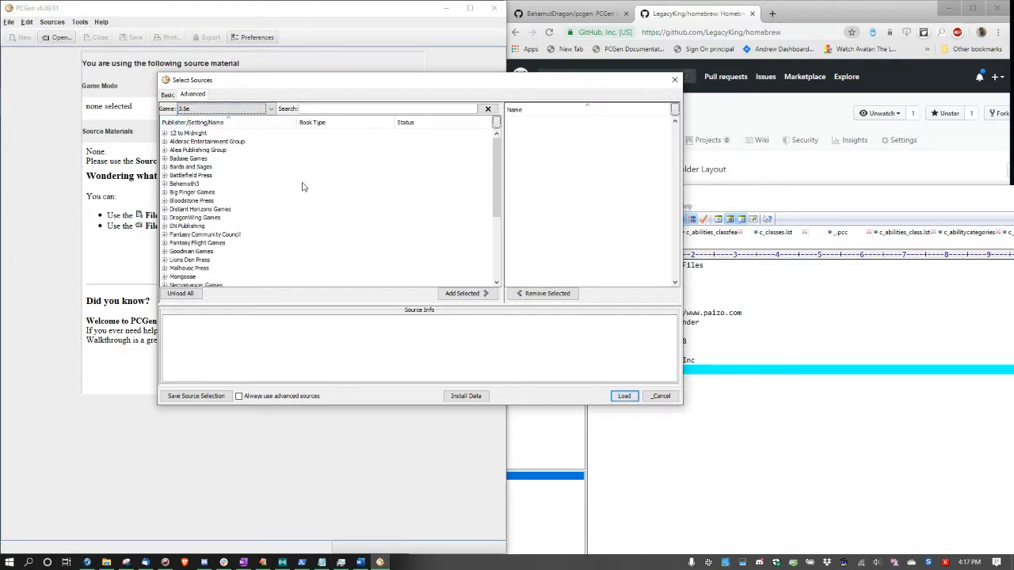
pyautogui.moveTo(219, 242)
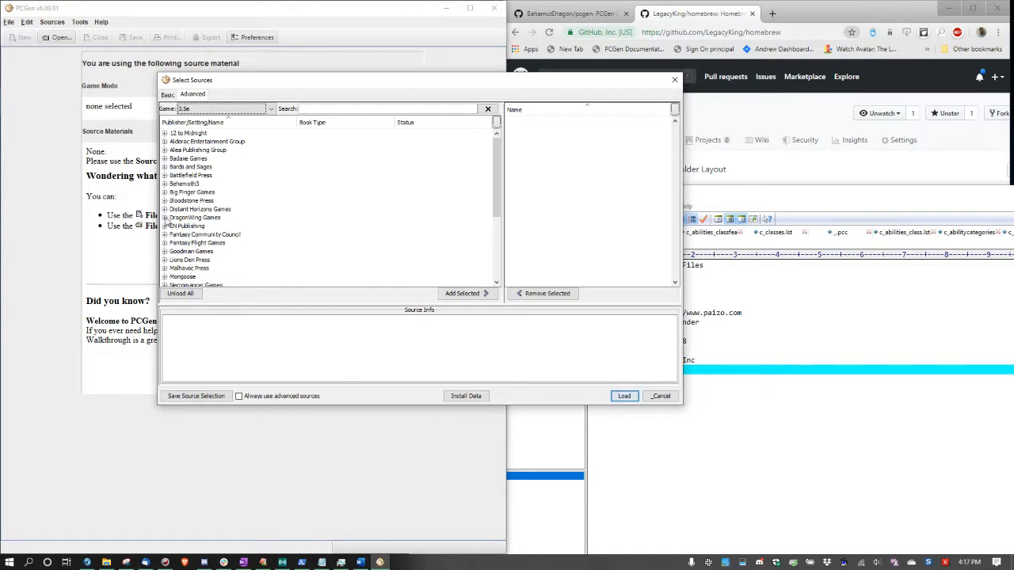
pyautogui.click(165, 218)
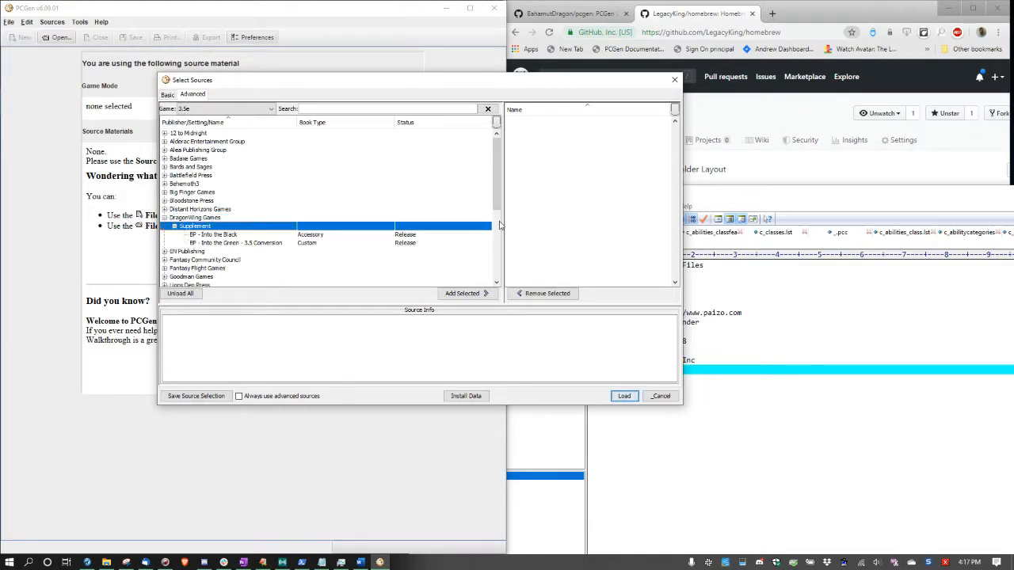
pyautogui.moveTo(568, 206)
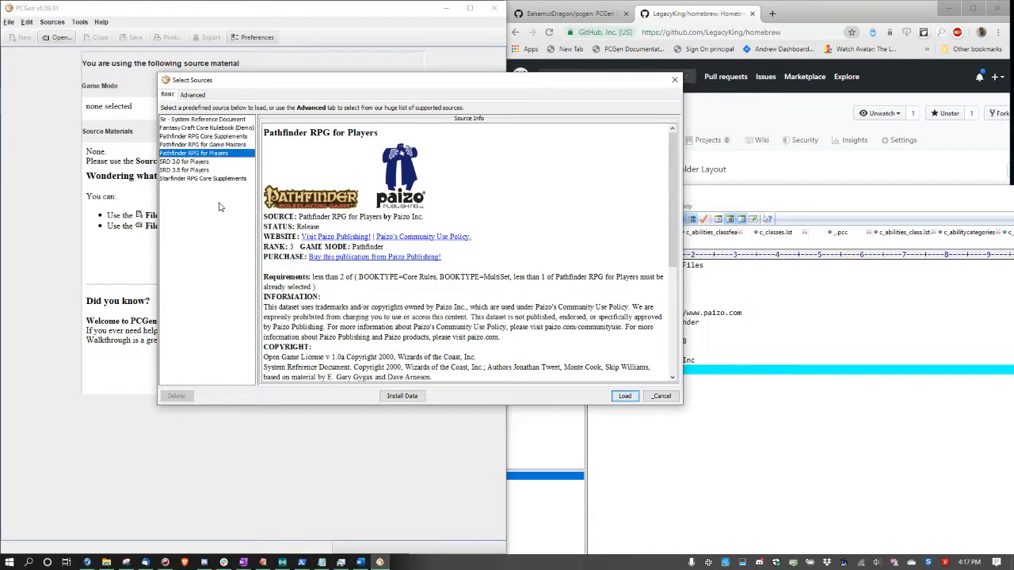
pyautogui.moveTo(174, 188)
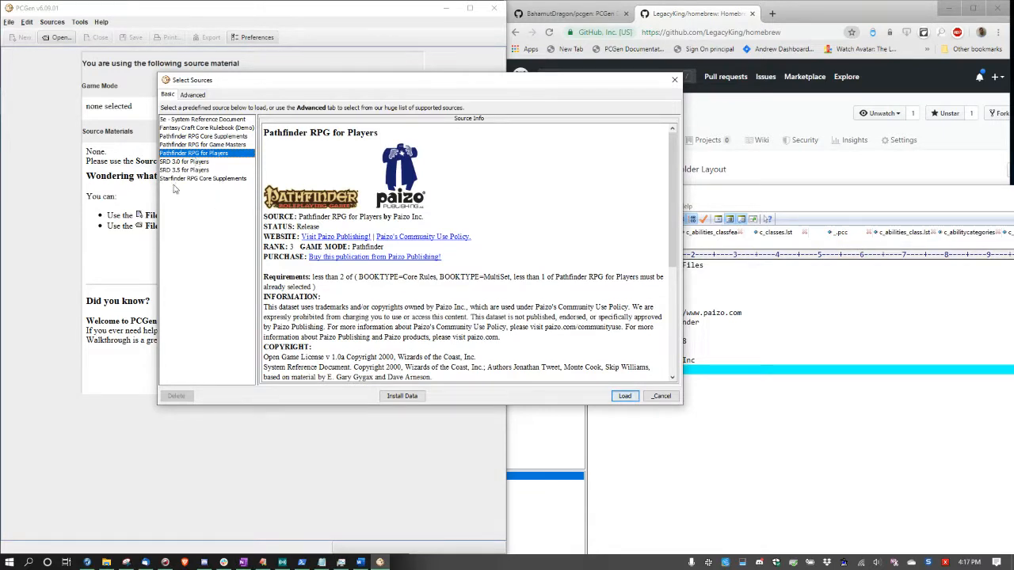
# Preview Starfinder, 5e SRD and Pathfinder RPG Core Supplements, then switch to the Advanced view
pyautogui.click(203, 178)
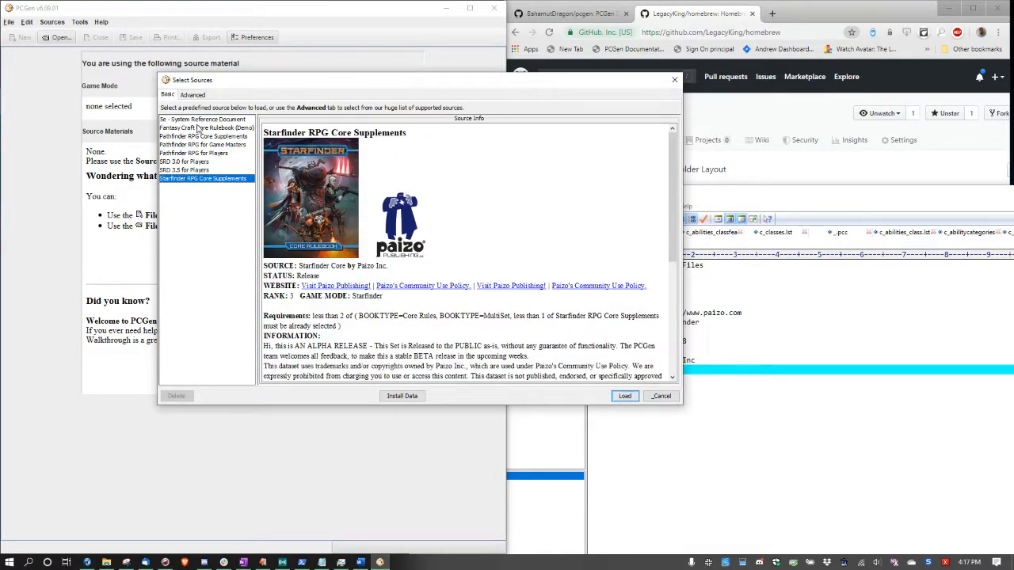
pyautogui.click(202, 119)
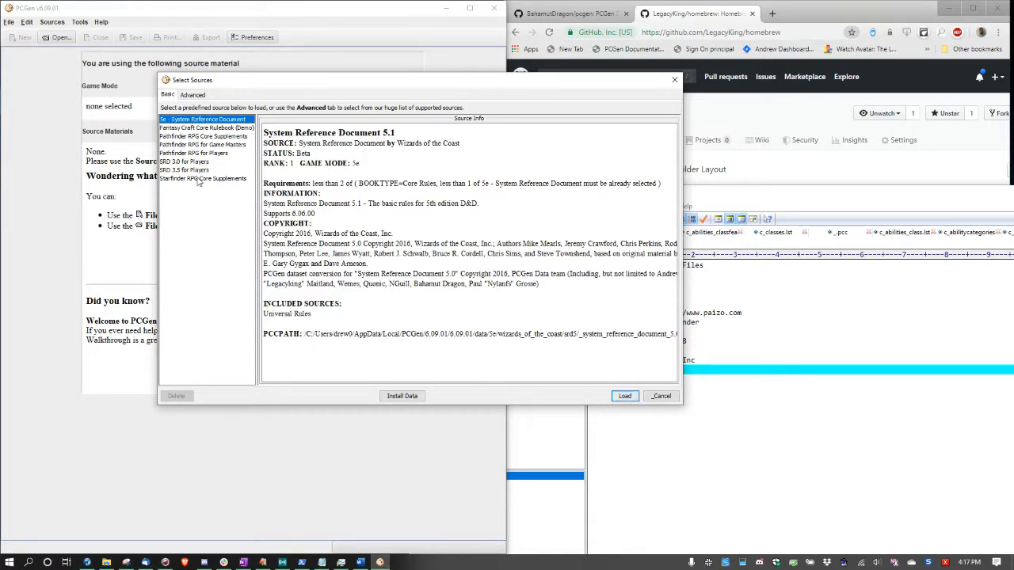
pyautogui.click(204, 136)
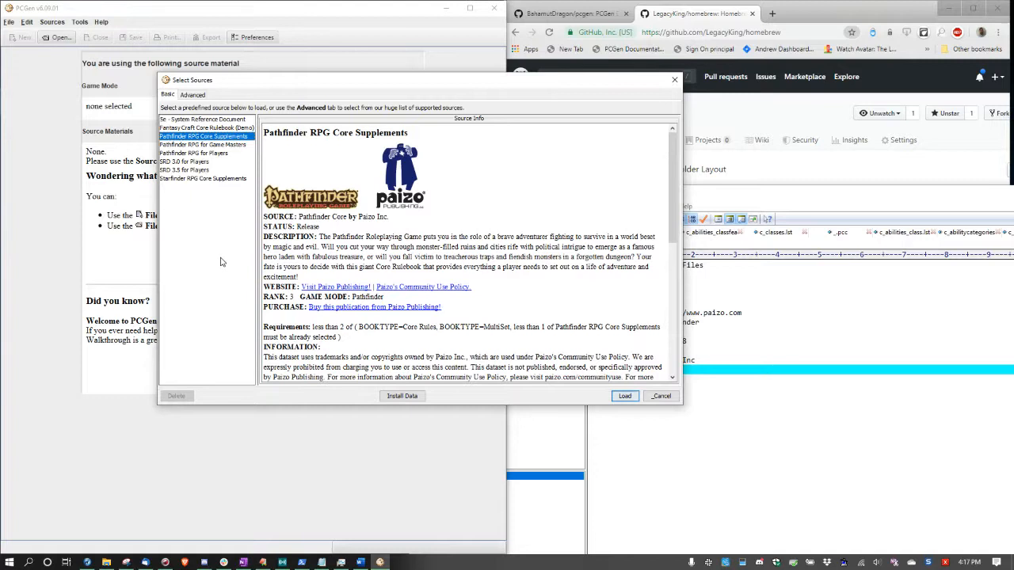
pyautogui.moveTo(202, 159)
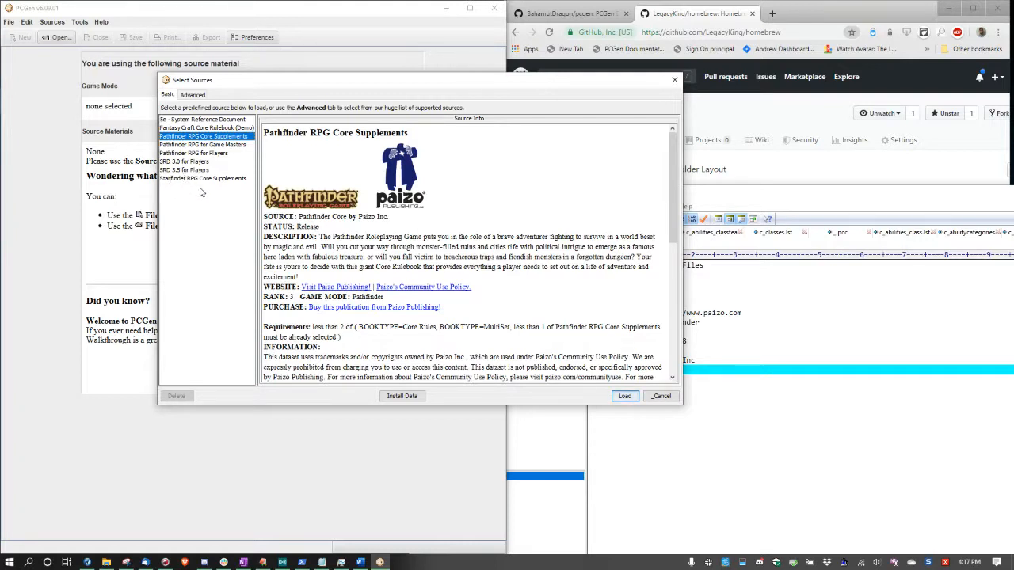
pyautogui.click(192, 95)
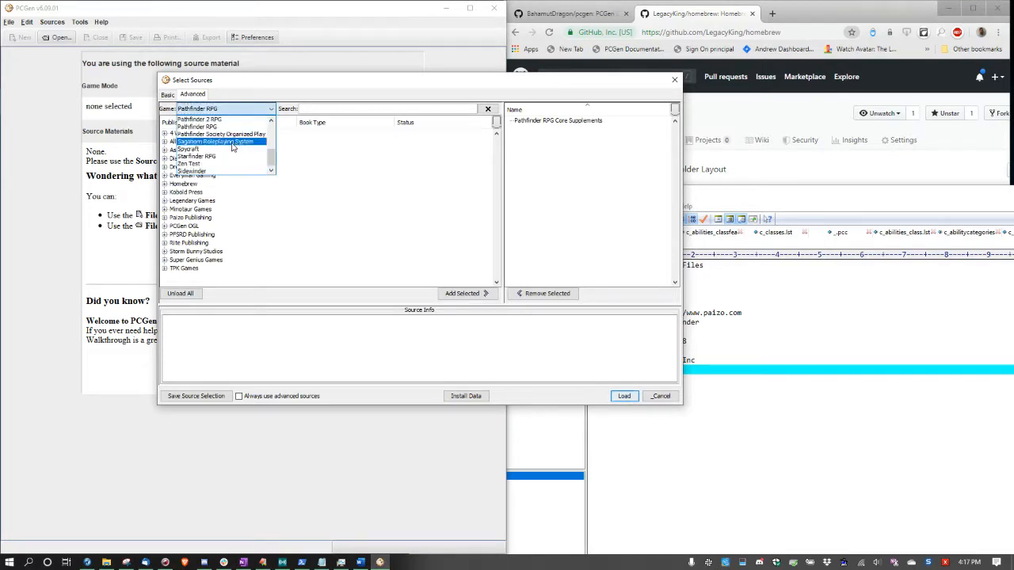
# Keep Pathfinder RPG, expand Storm Bunny Studios and Homebrew, and show My Pathfinder Campaign 6.06.00 details
pyautogui.click(196, 126)
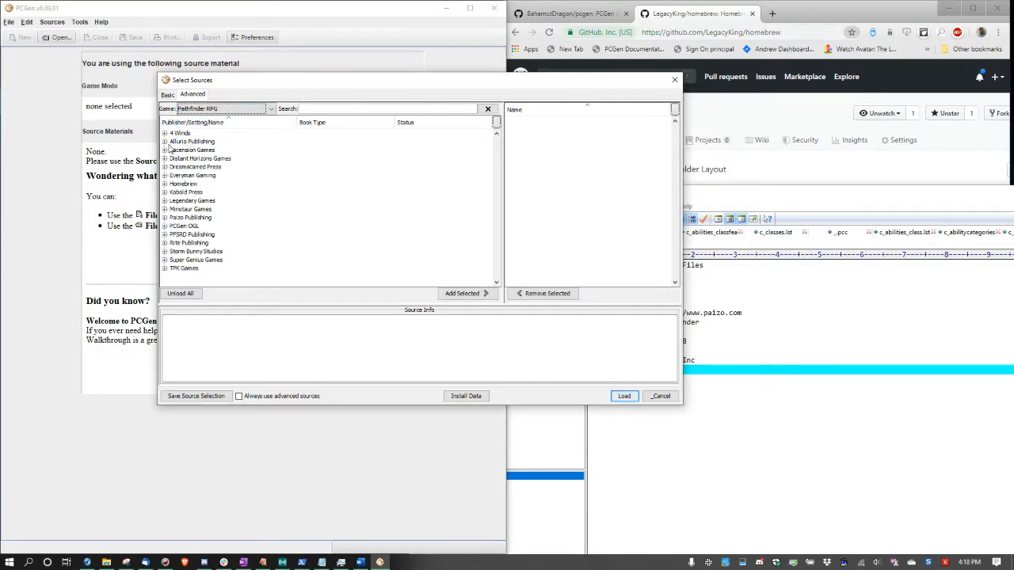
pyautogui.moveTo(178, 254)
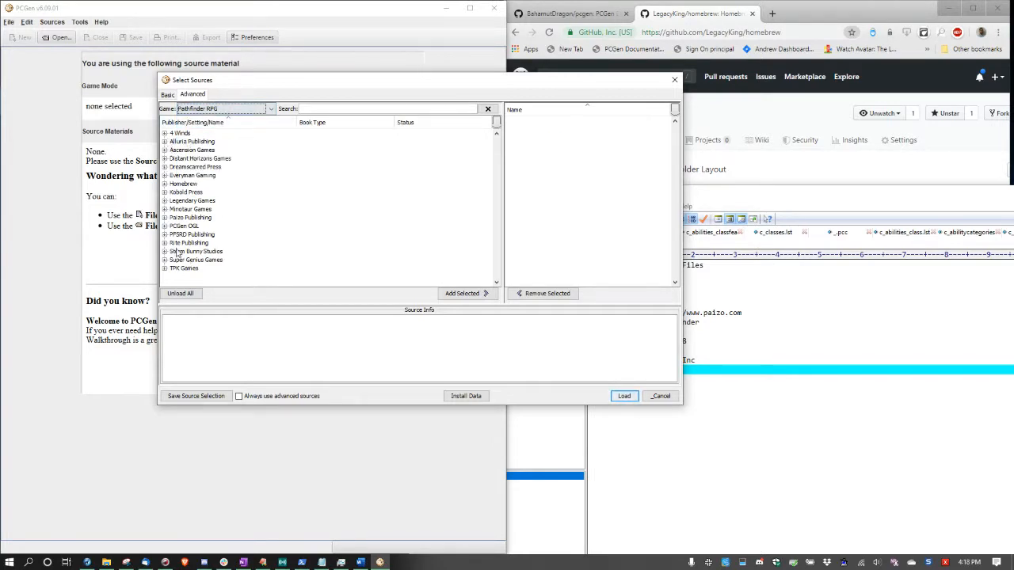
pyautogui.click(164, 251)
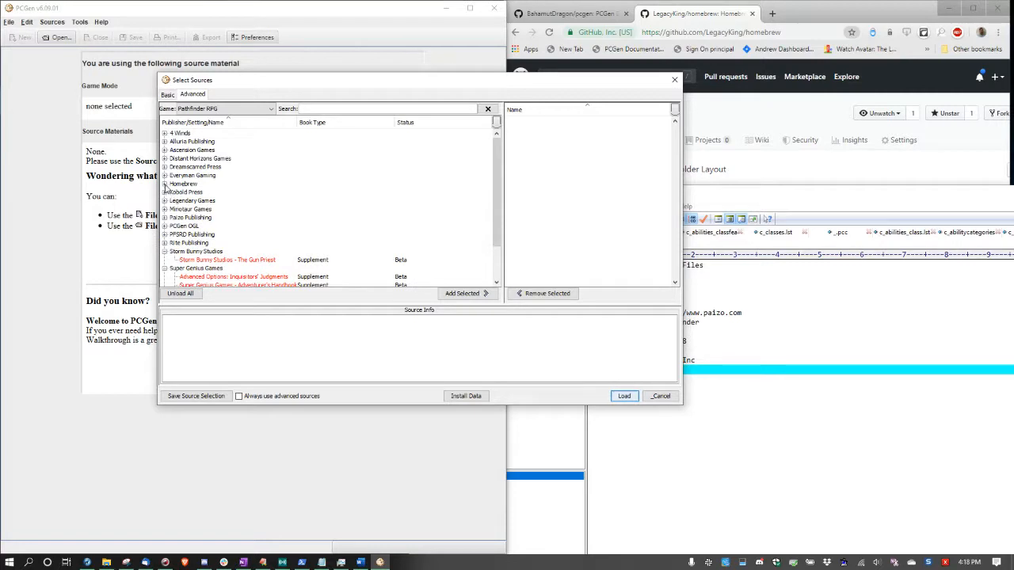
pyautogui.click(164, 184)
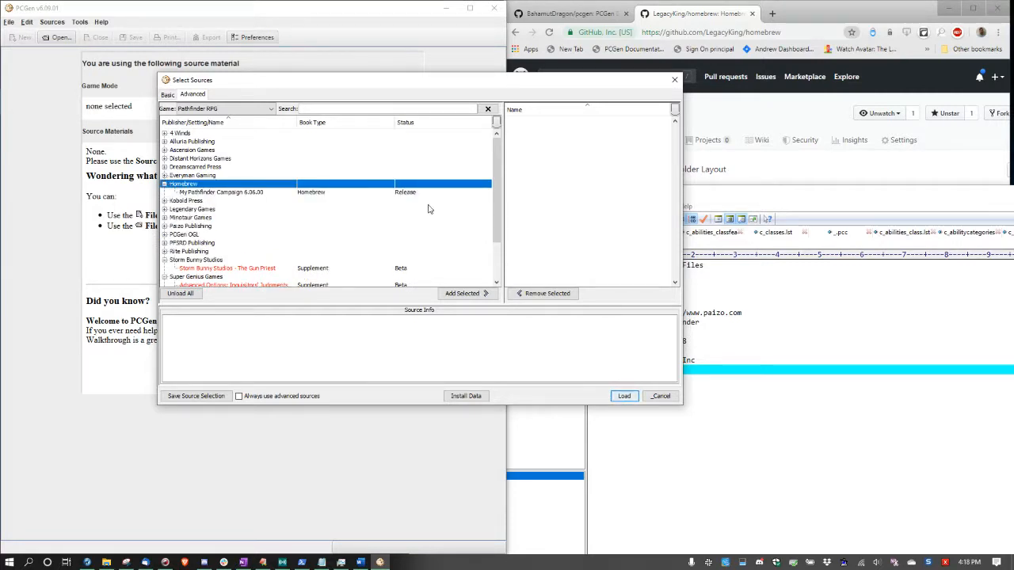
pyautogui.click(225, 192)
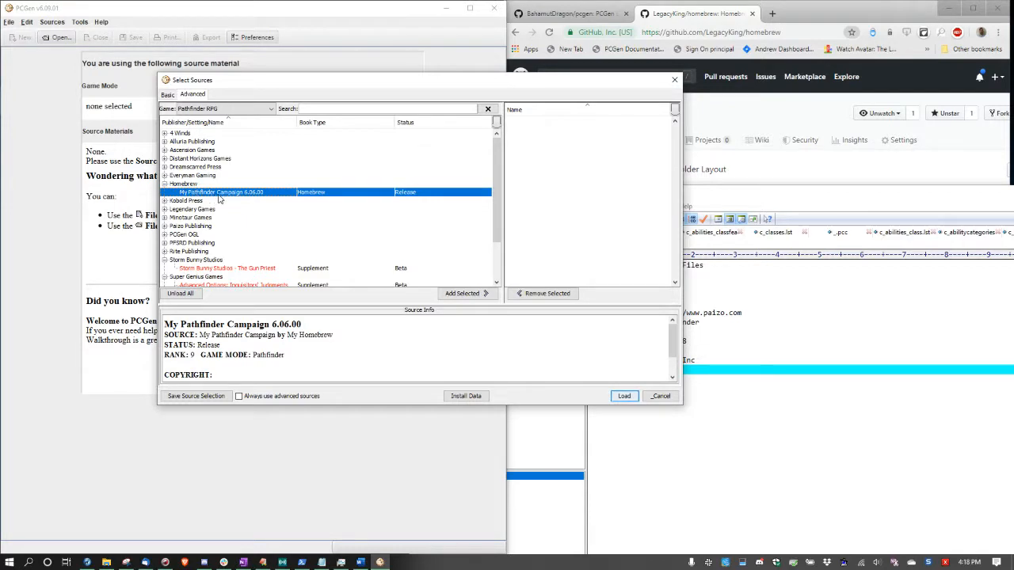
pyautogui.moveTo(254, 198)
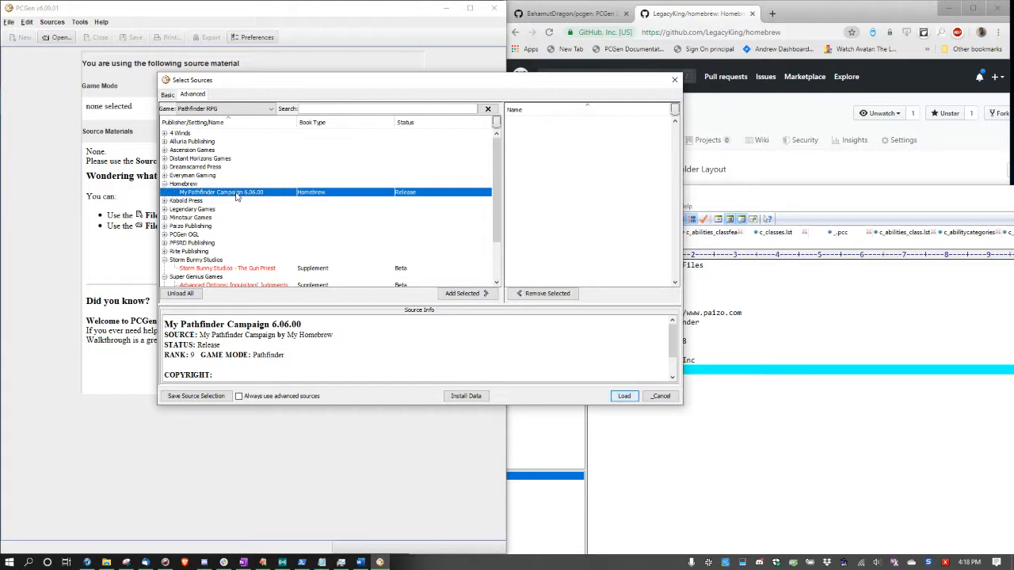
pyautogui.moveTo(238, 196)
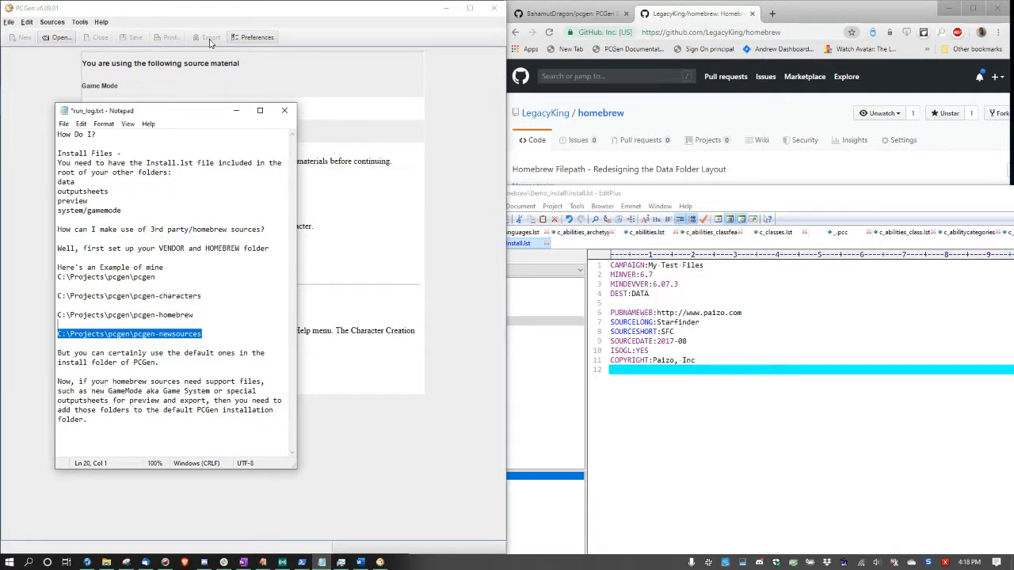
# Bring Select Sources forward and launch the Install Data installer
pyautogui.click(79, 21)
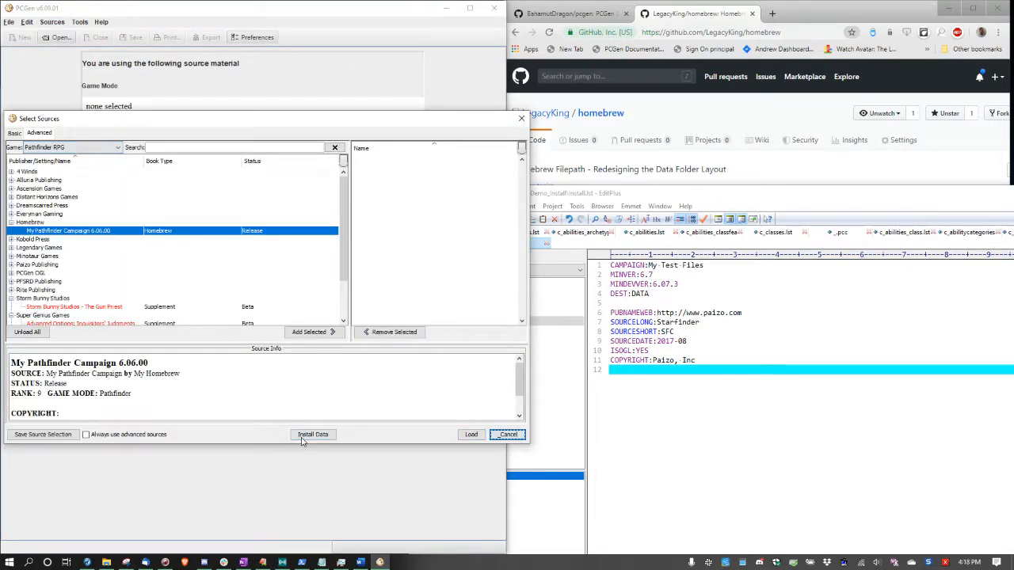
pyautogui.click(312, 434)
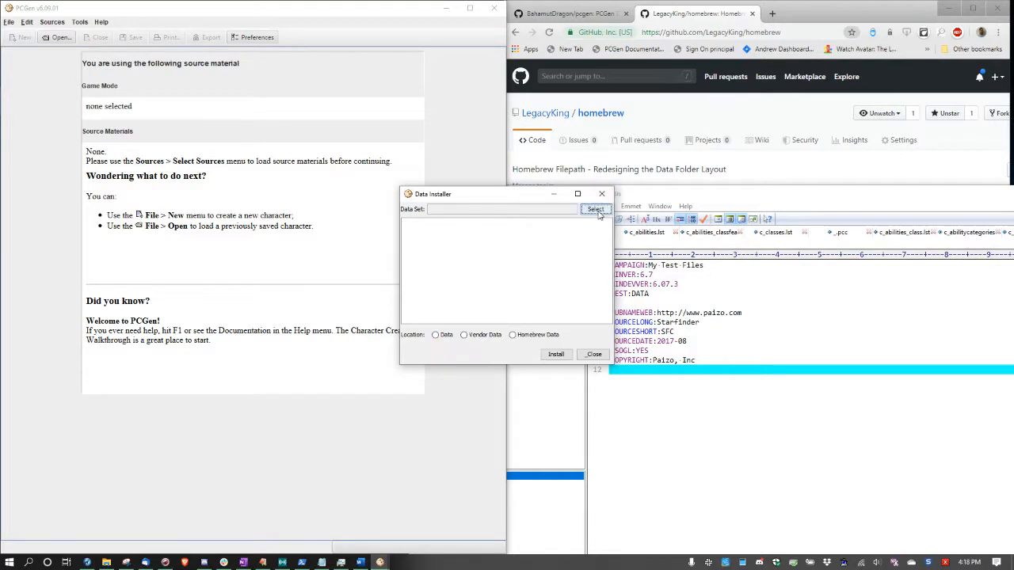
# Browse into pcgen-homebrew > Demo_Install and choose Demo_Install.pcz as the data set
pyautogui.click(595, 209)
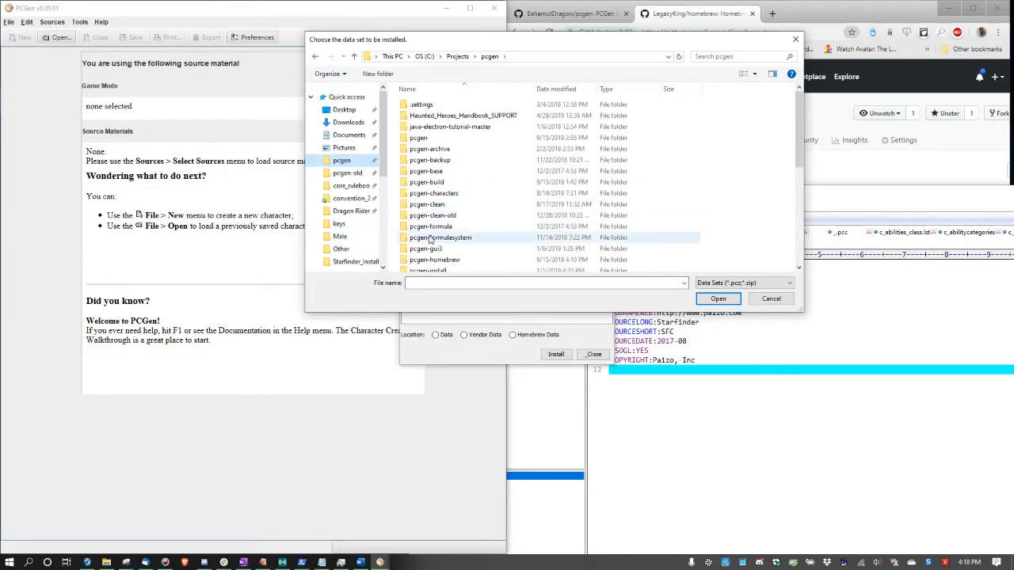
pyautogui.doubleClick(435, 259)
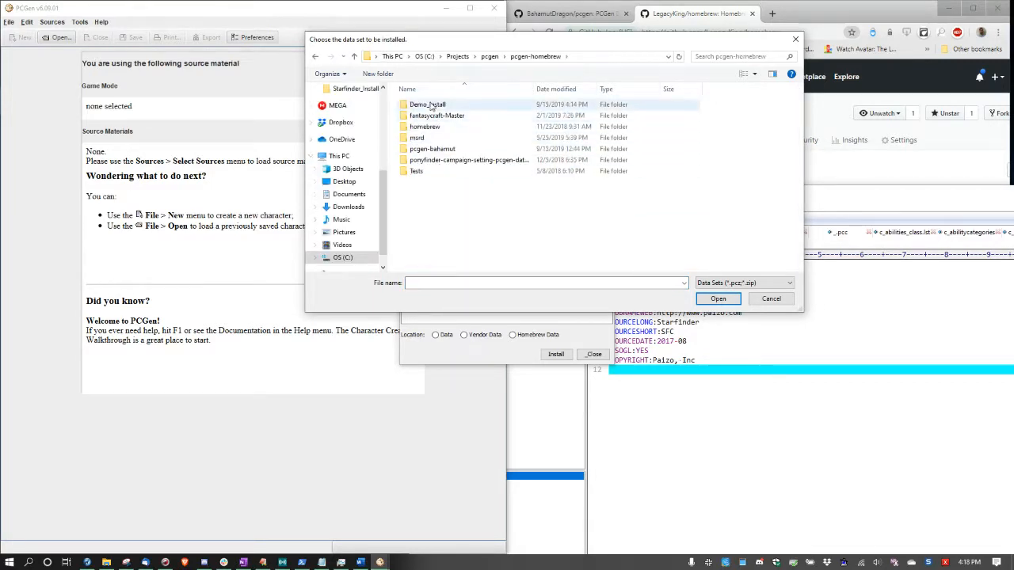
pyautogui.doubleClick(427, 103)
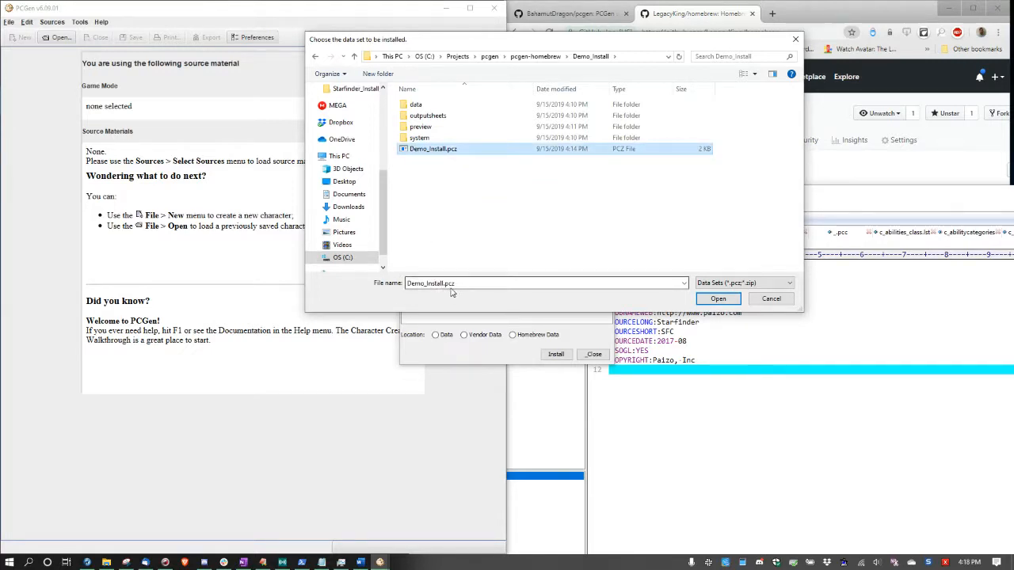
pyautogui.click(716, 299)
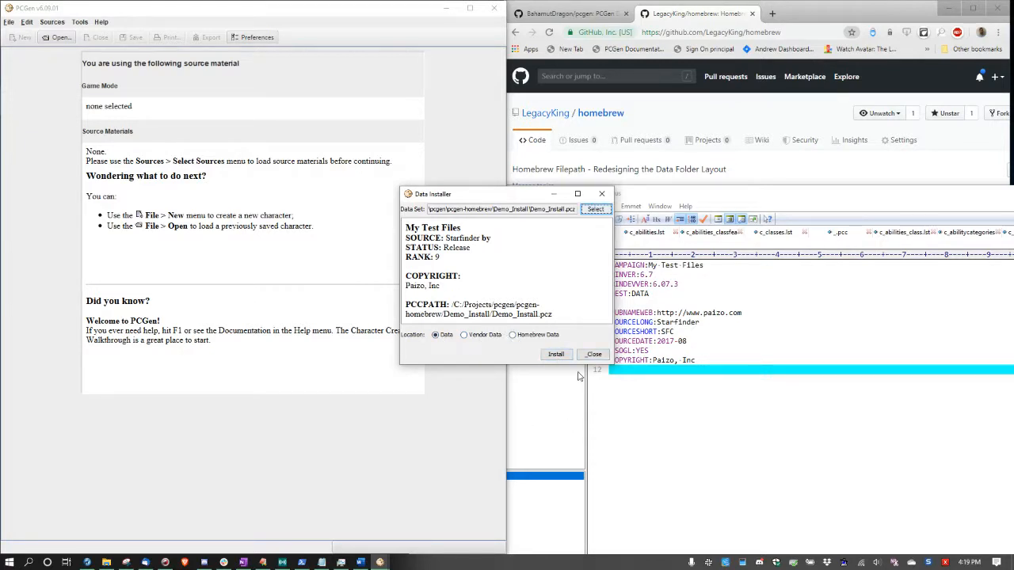
pyautogui.moveTo(594, 354)
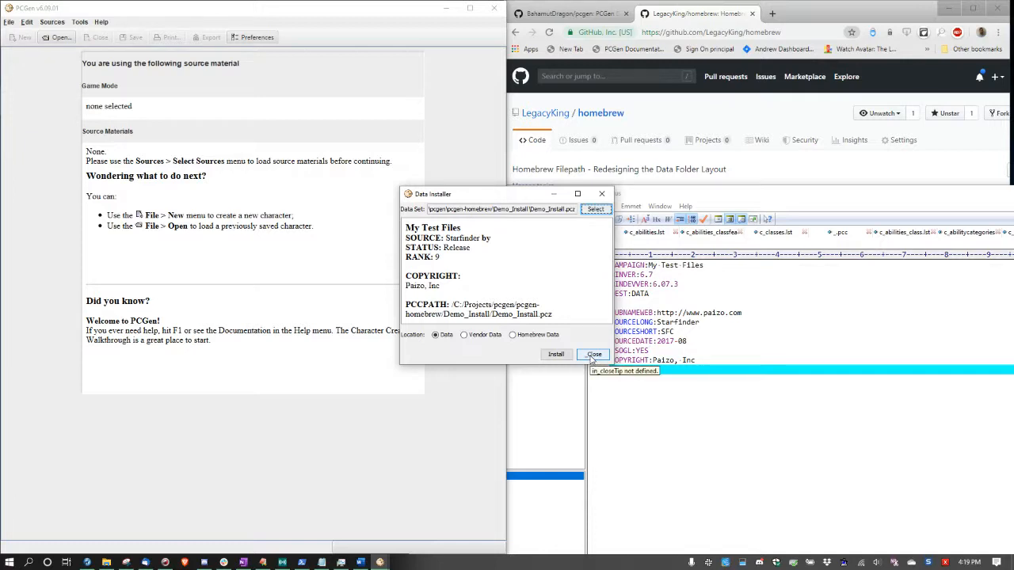
# Close the Data Installer without installing Demo_Install.pcz
pyautogui.click(594, 354)
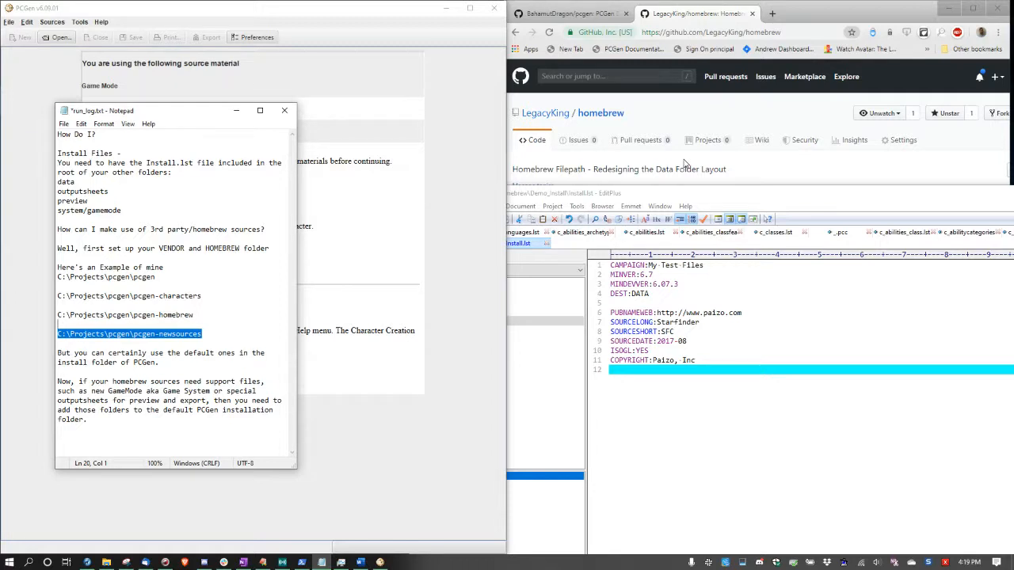
pyautogui.moveTo(121, 313)
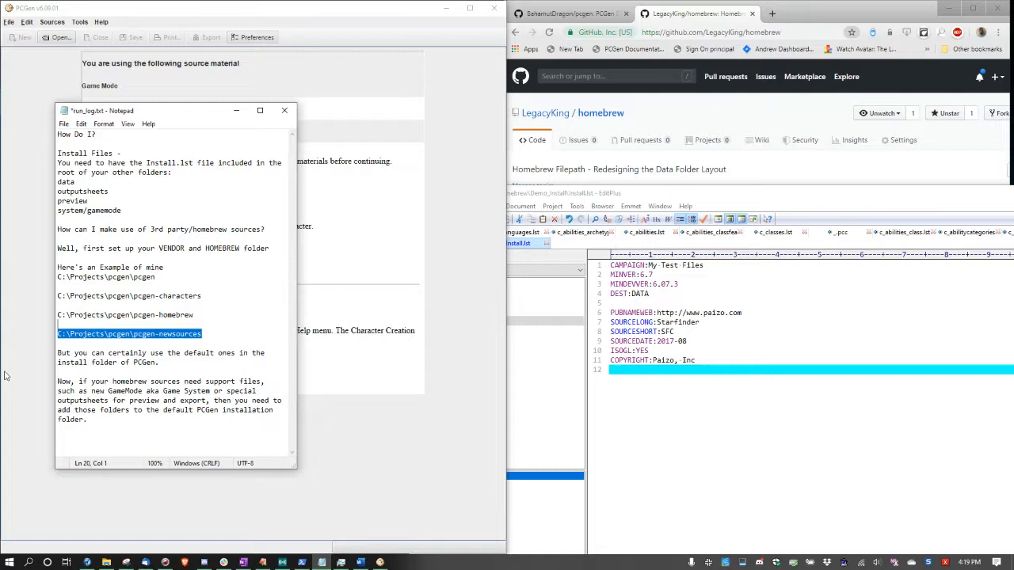
pyautogui.moveTo(125, 297)
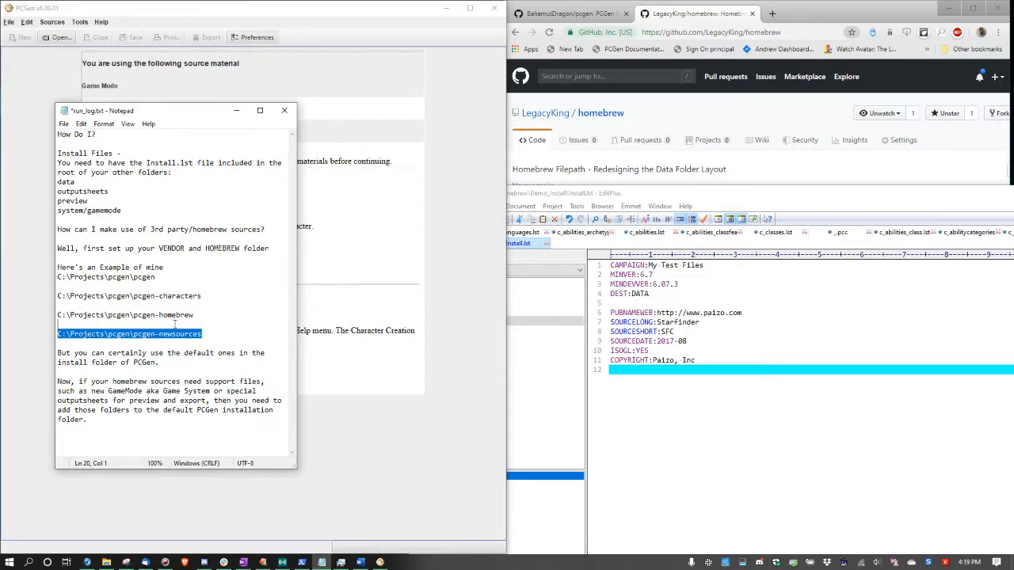
pyautogui.moveTo(161, 348)
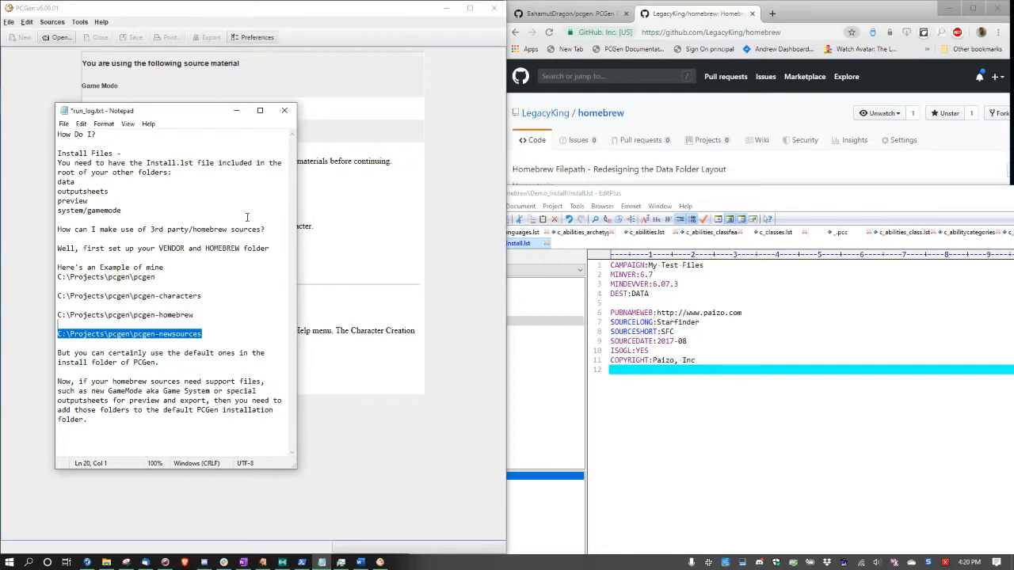
pyautogui.moveTo(241, 216)
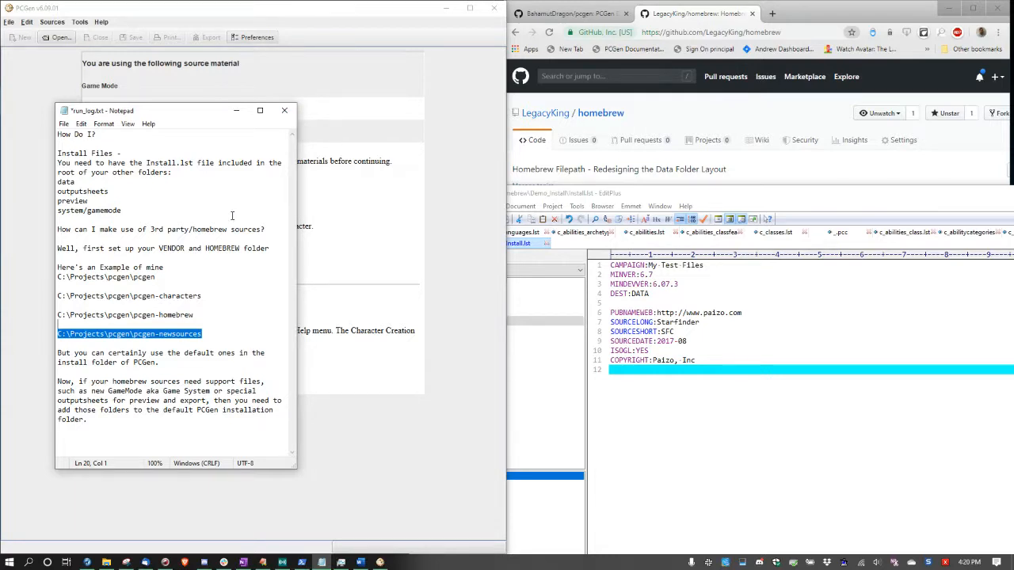